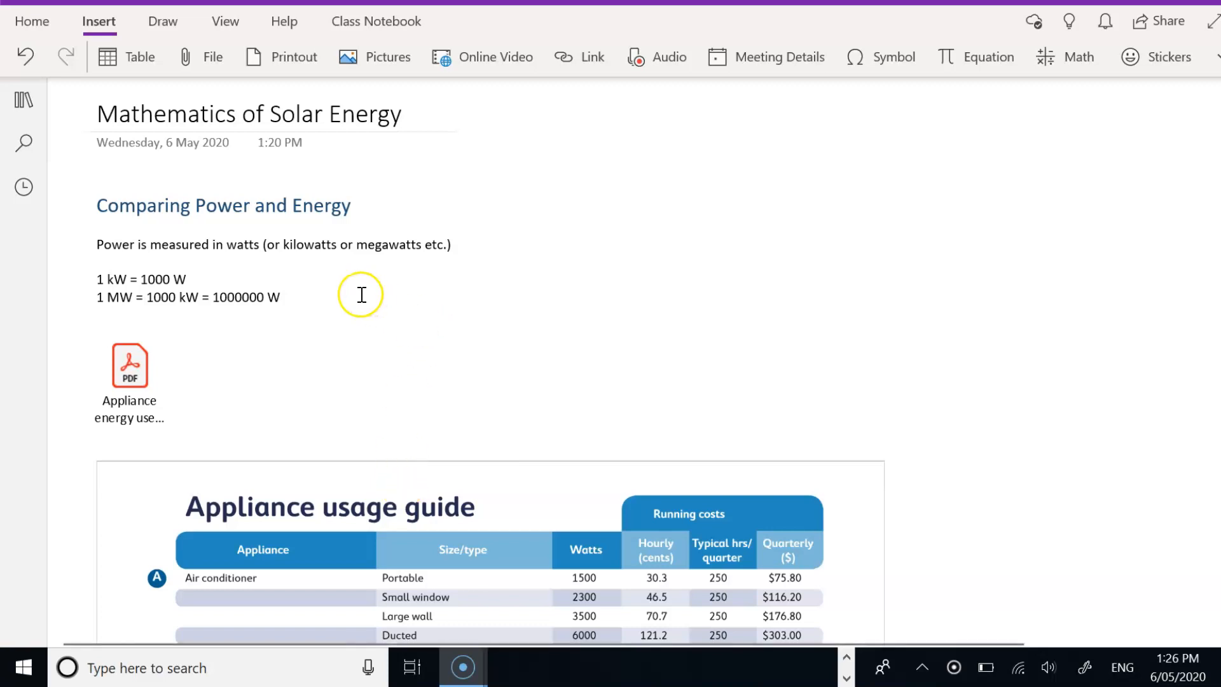
pyautogui.moveTo(423, 350)
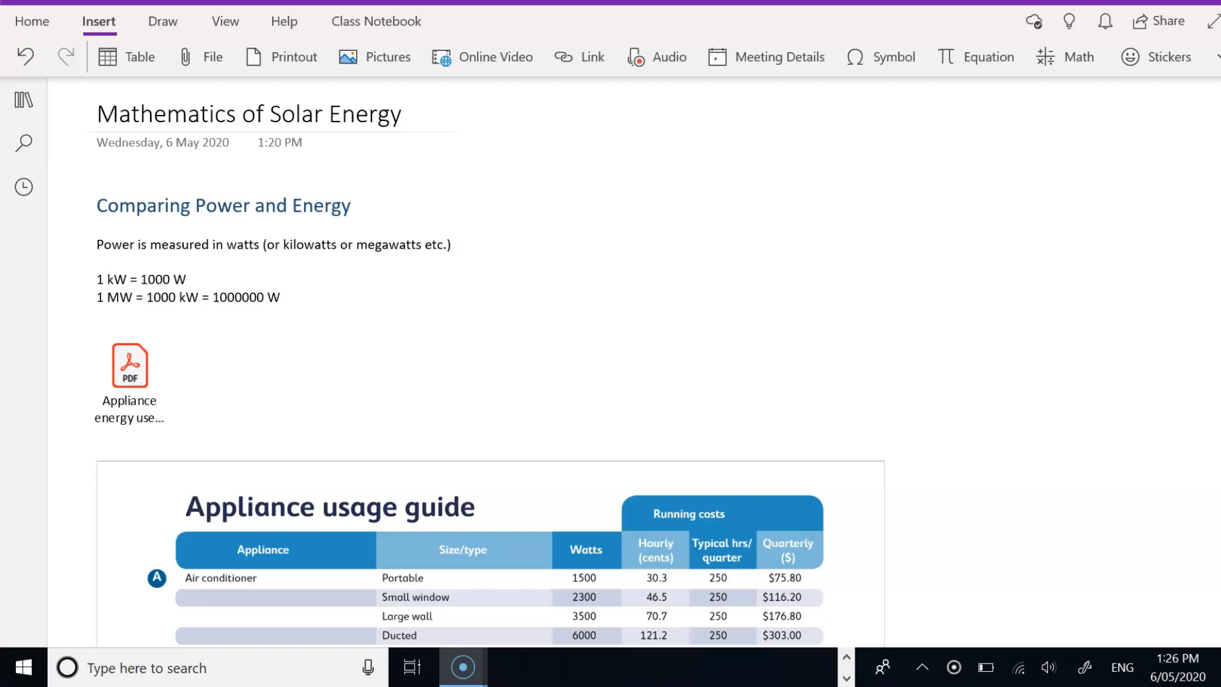
# - Circle the portable air conditioner's 1500 W rating with the red pen
pyautogui.scroll(-3)
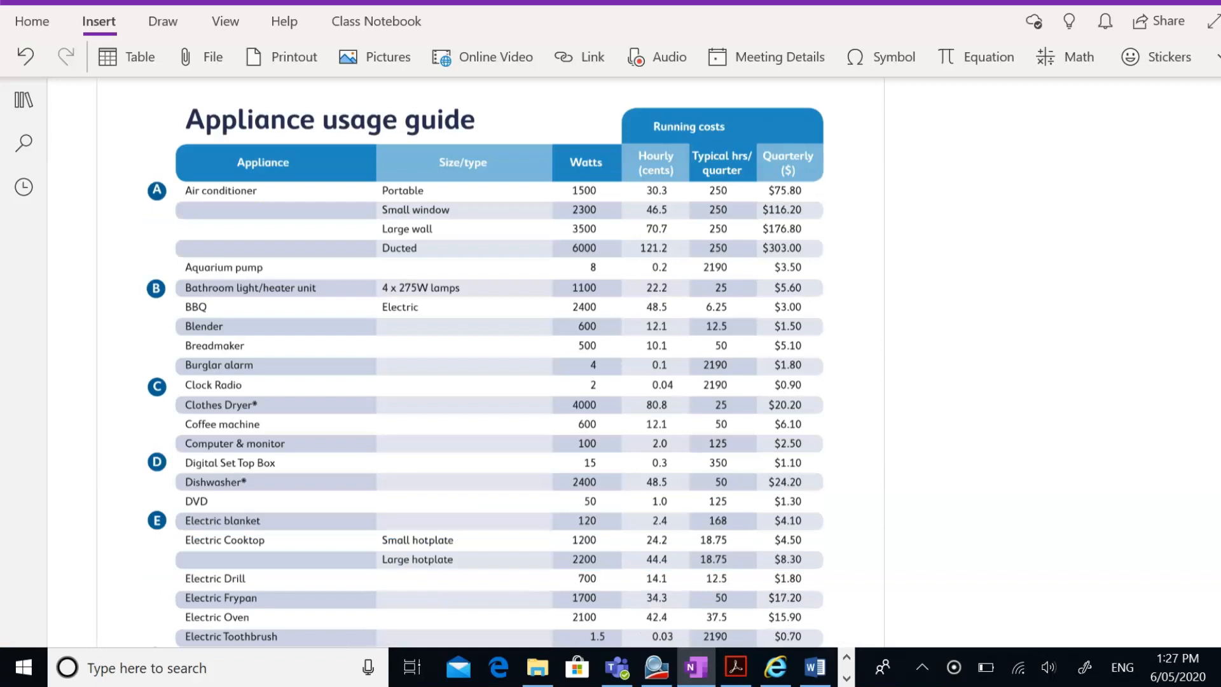
pyautogui.click(162, 21)
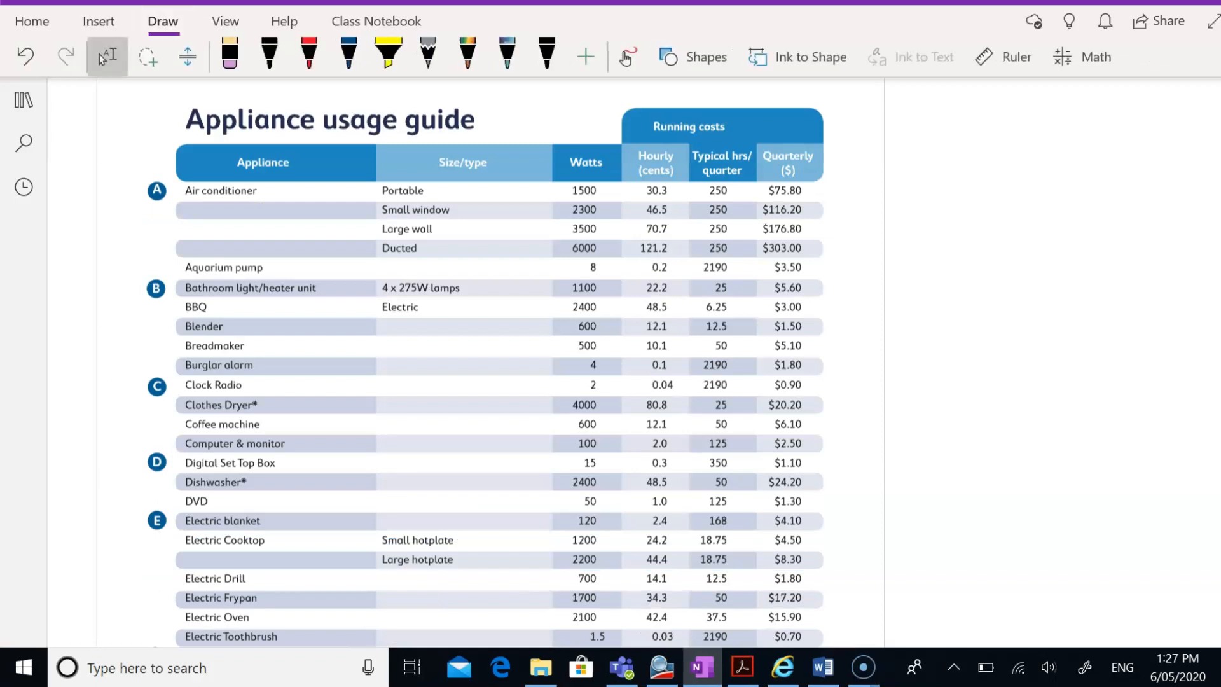
pyautogui.click(309, 55)
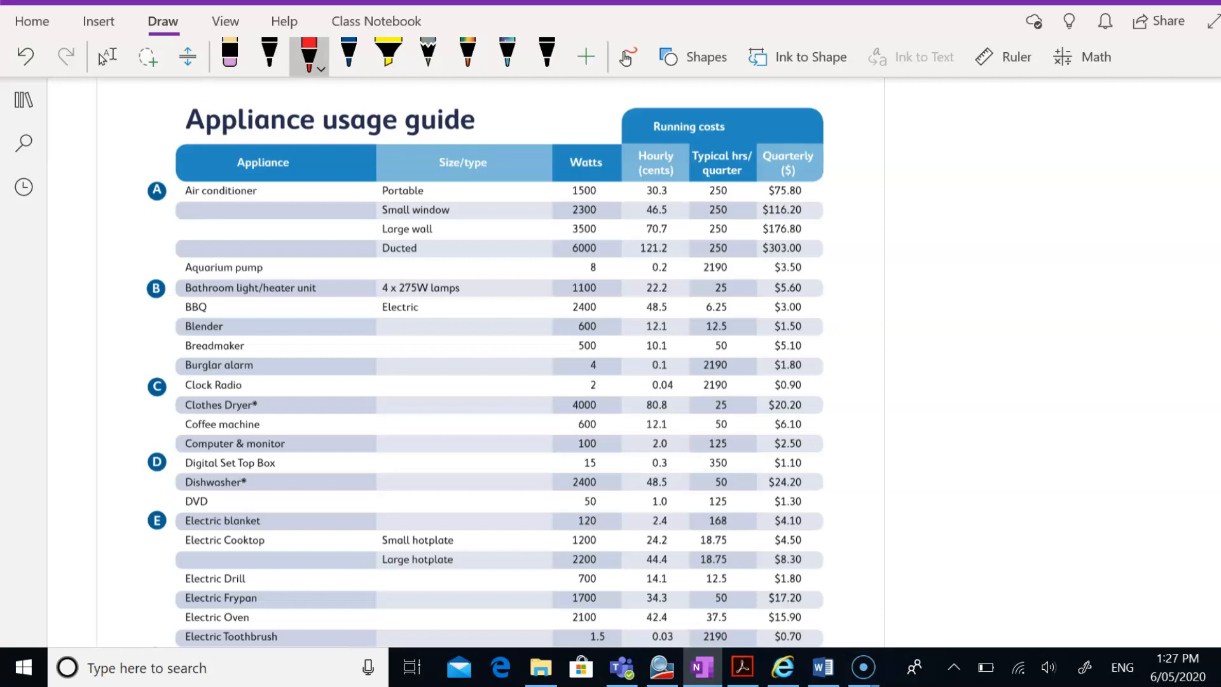
pyautogui.moveTo(561, 198); pyautogui.dragTo(611, 191)
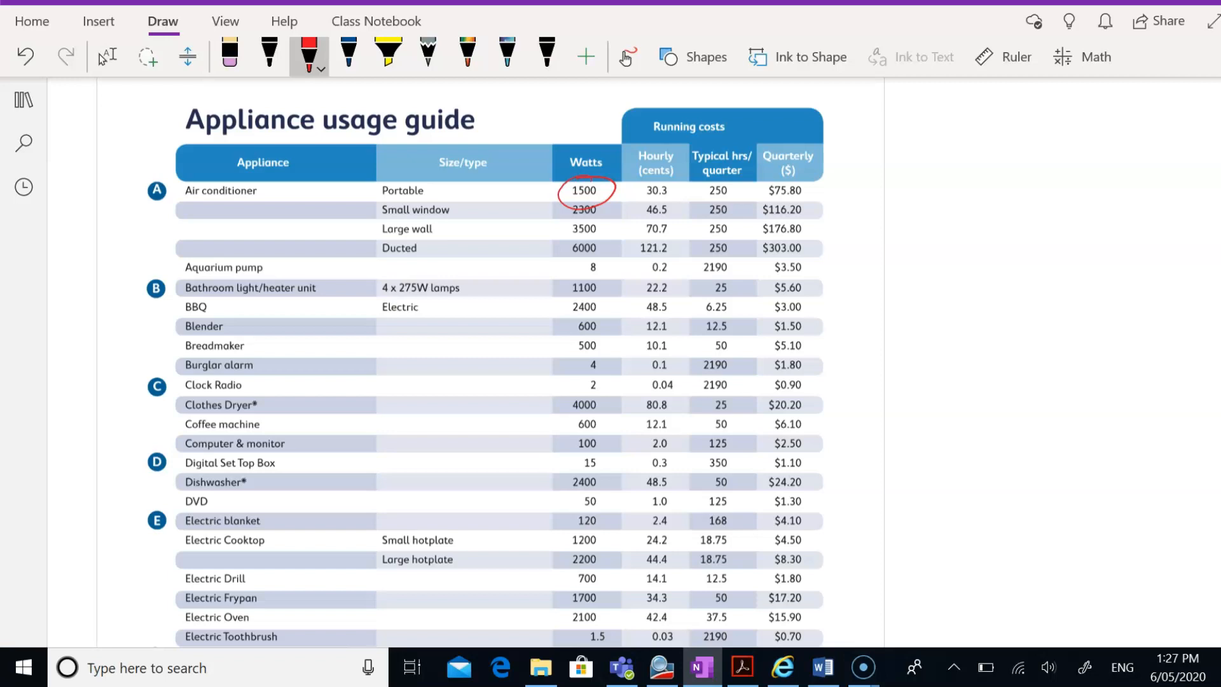
pyautogui.click(107, 56)
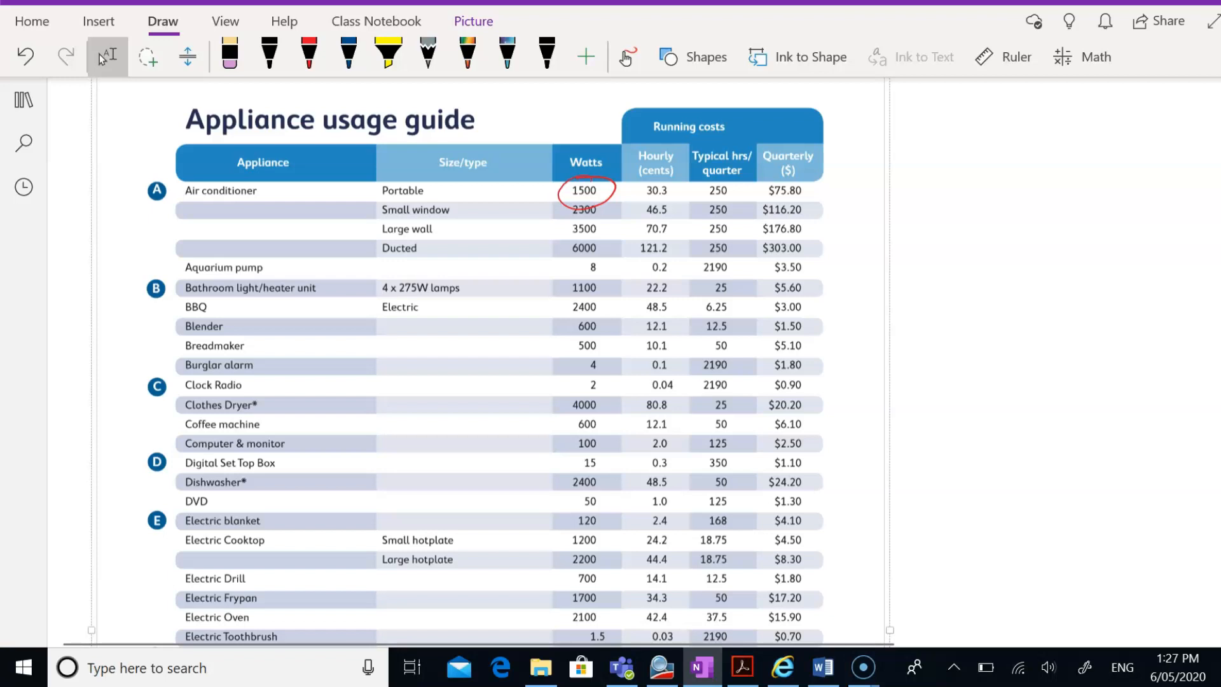
# - Circle the heaters' 2400 W and 1200 W and the old refrigerator's 148 W in red
pyautogui.scroll(-3)
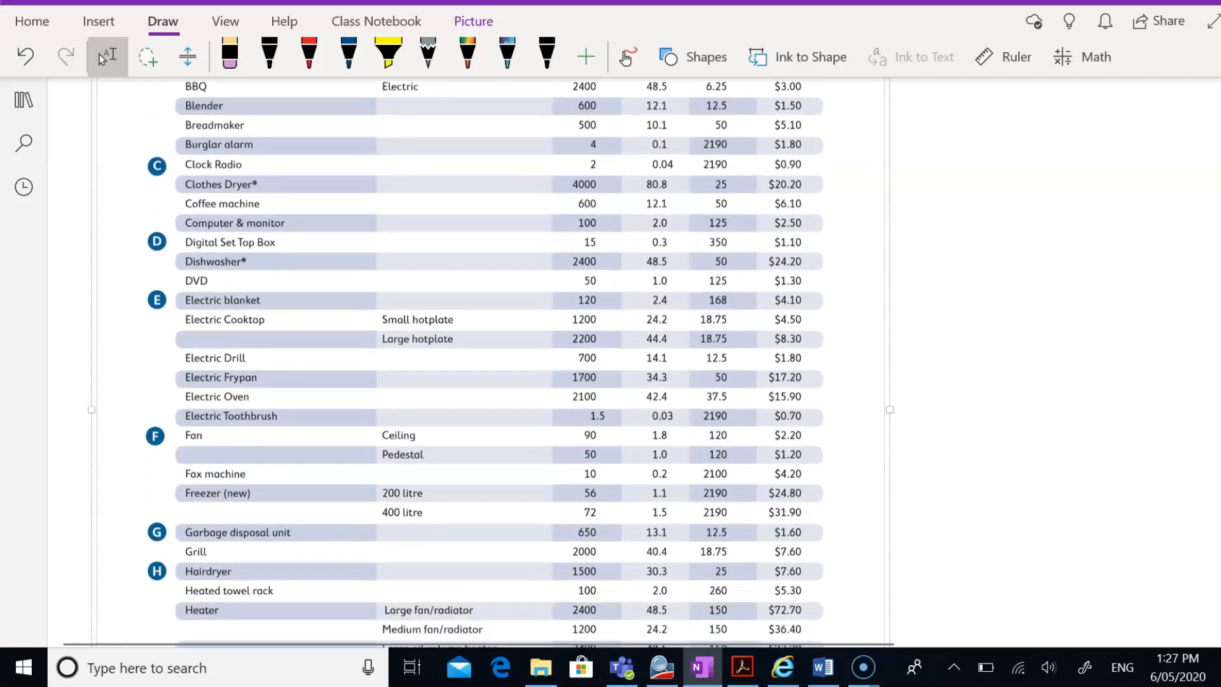
pyautogui.scroll(-3)
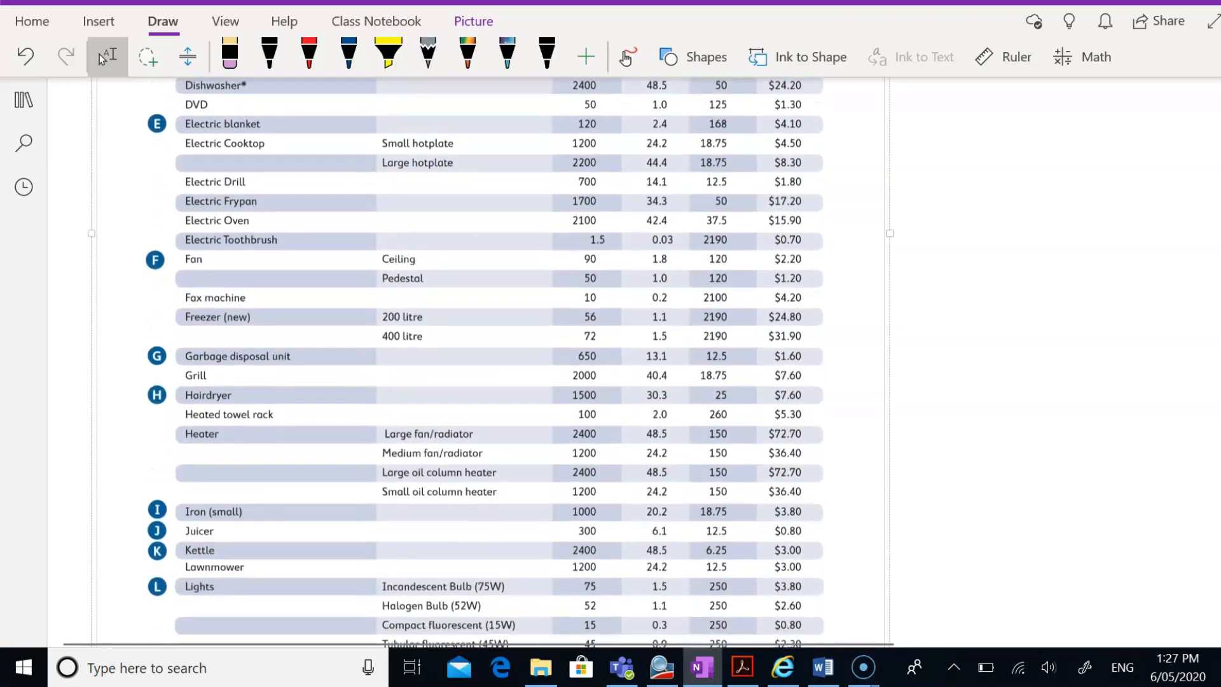
pyautogui.scroll(-3)
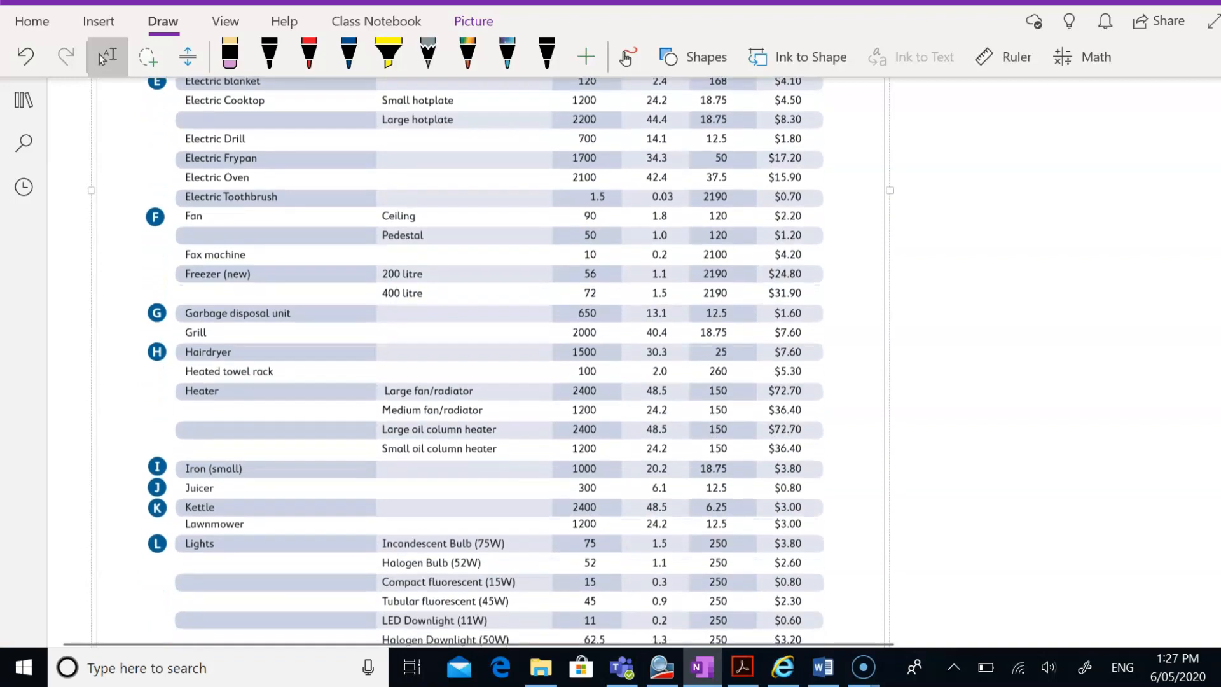
pyautogui.click(309, 54)
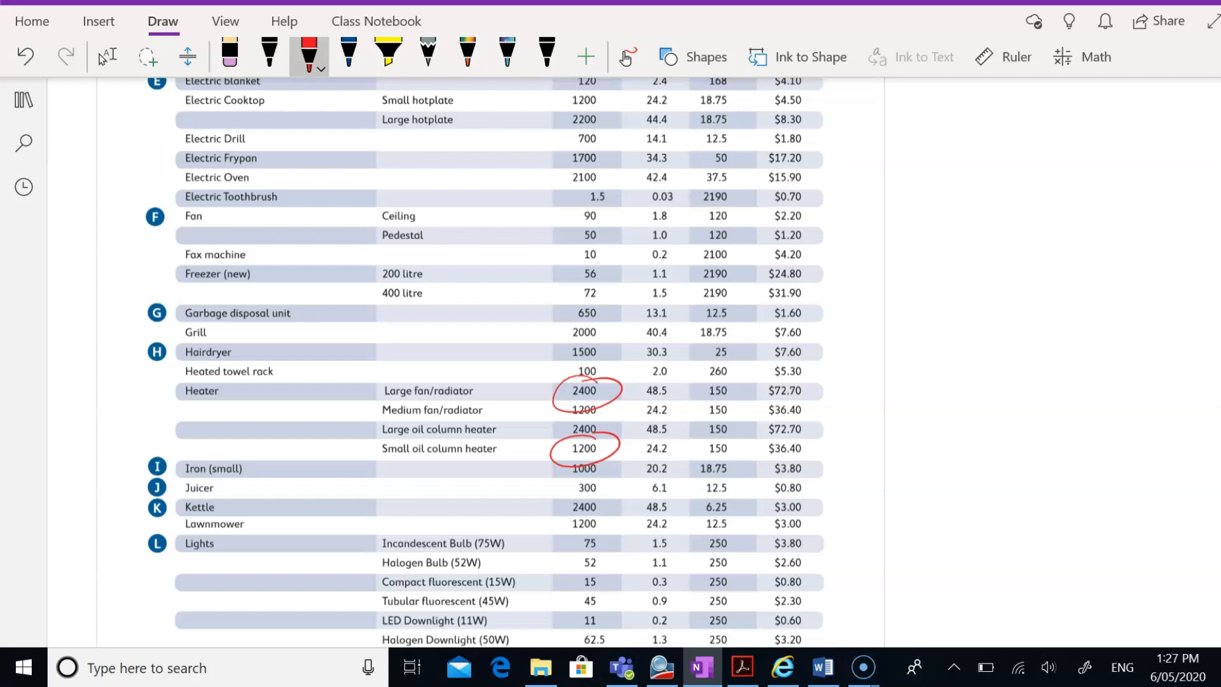
pyautogui.scroll(-3)
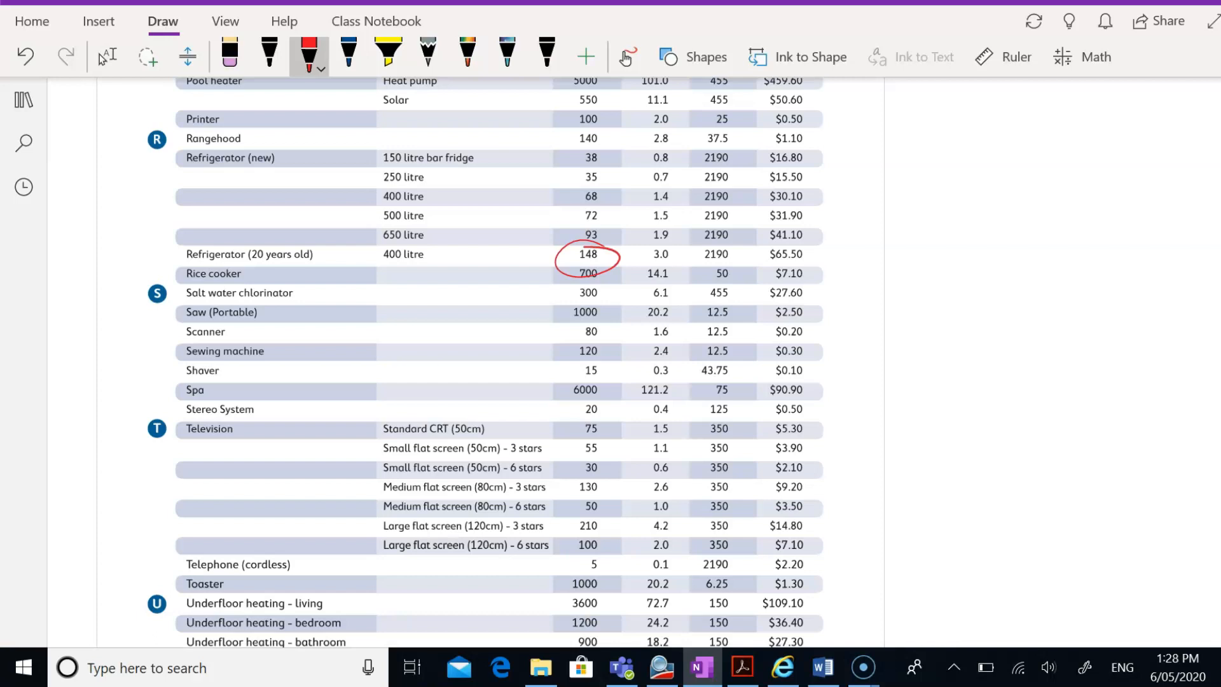
# - Draw a red loop around the 'Refrigerator (20 years old)' row name
pyautogui.moveTo(164, 254); pyautogui.dragTo(358, 269)
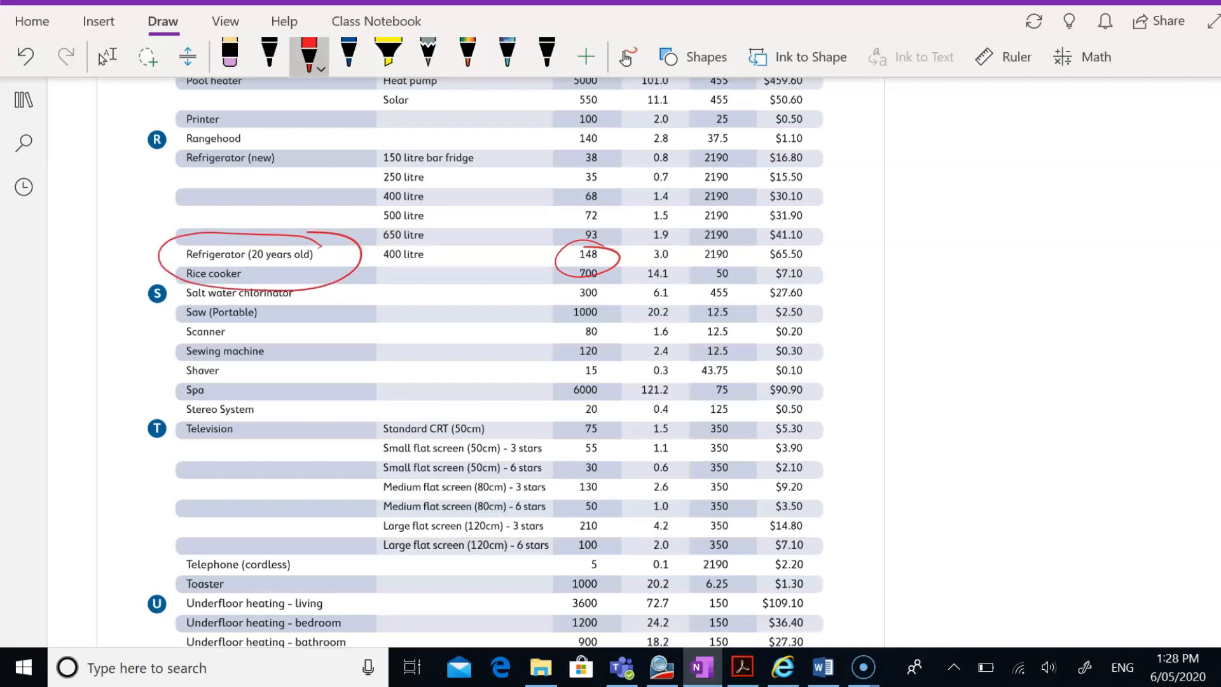
pyautogui.moveTo(572, 197); pyautogui.dragTo(619, 196)
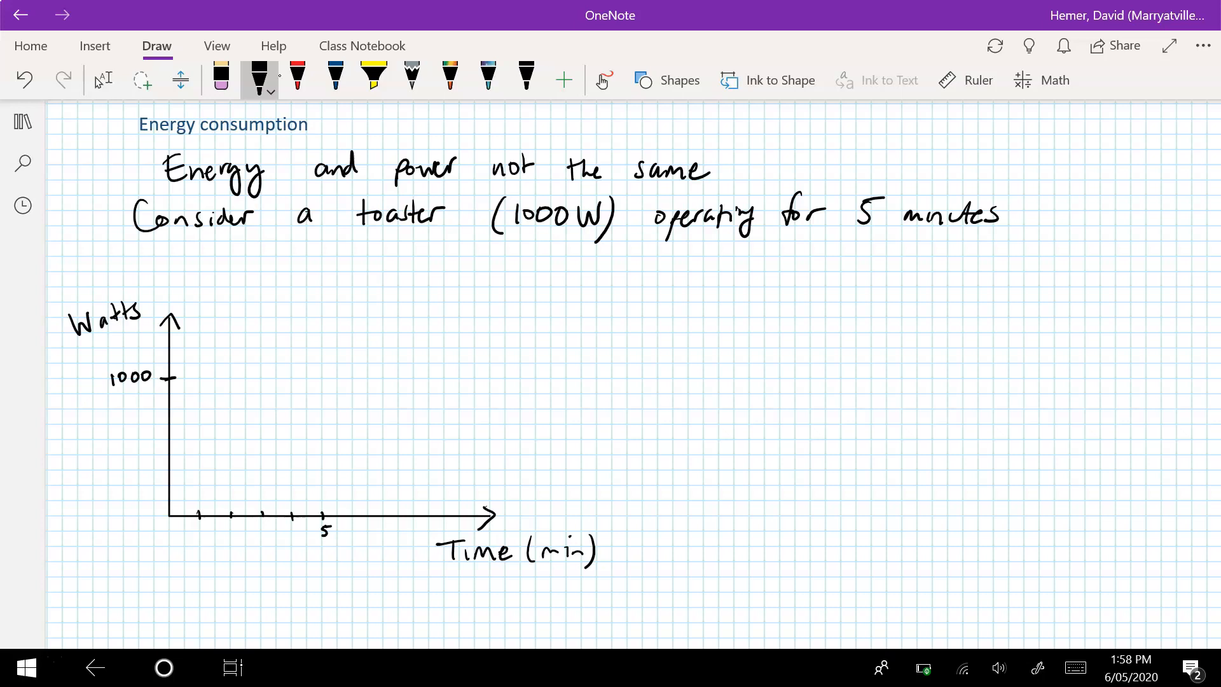
# - Draw the toaster's 1000 W line to 5 minutes with a dashed edge at 5 minutes
pyautogui.moveTo(170, 377); pyautogui.dragTo(274, 377)
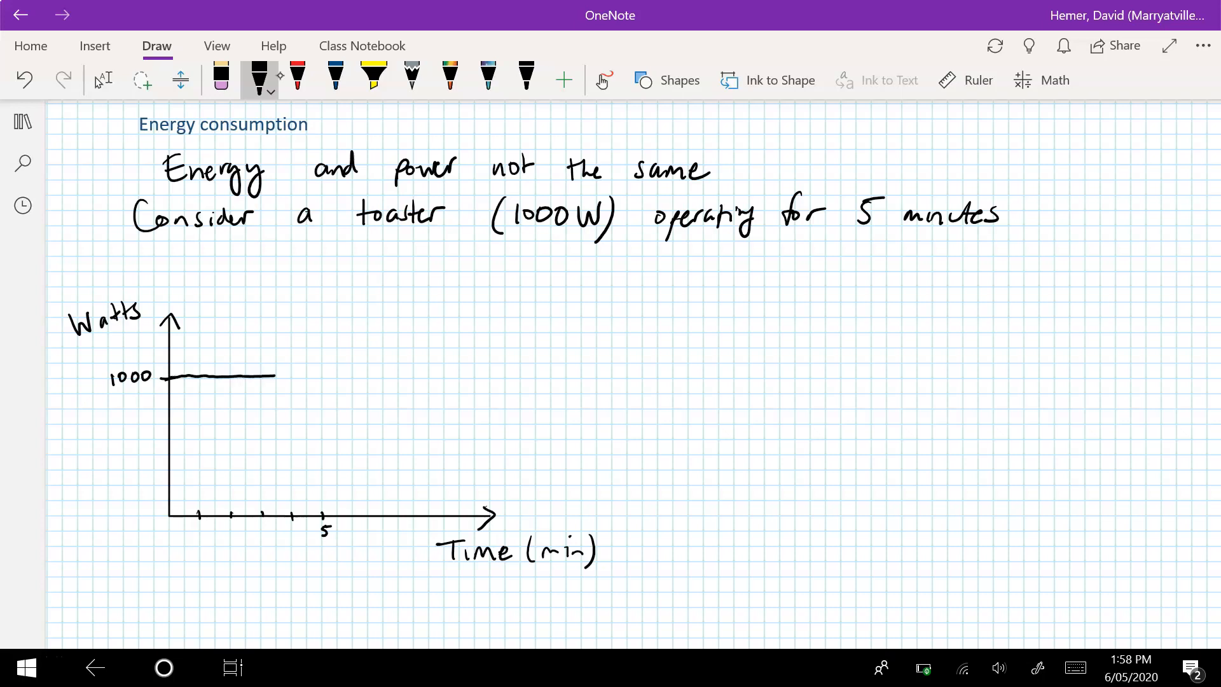
pyautogui.moveTo(273, 377); pyautogui.dragTo(325, 377)
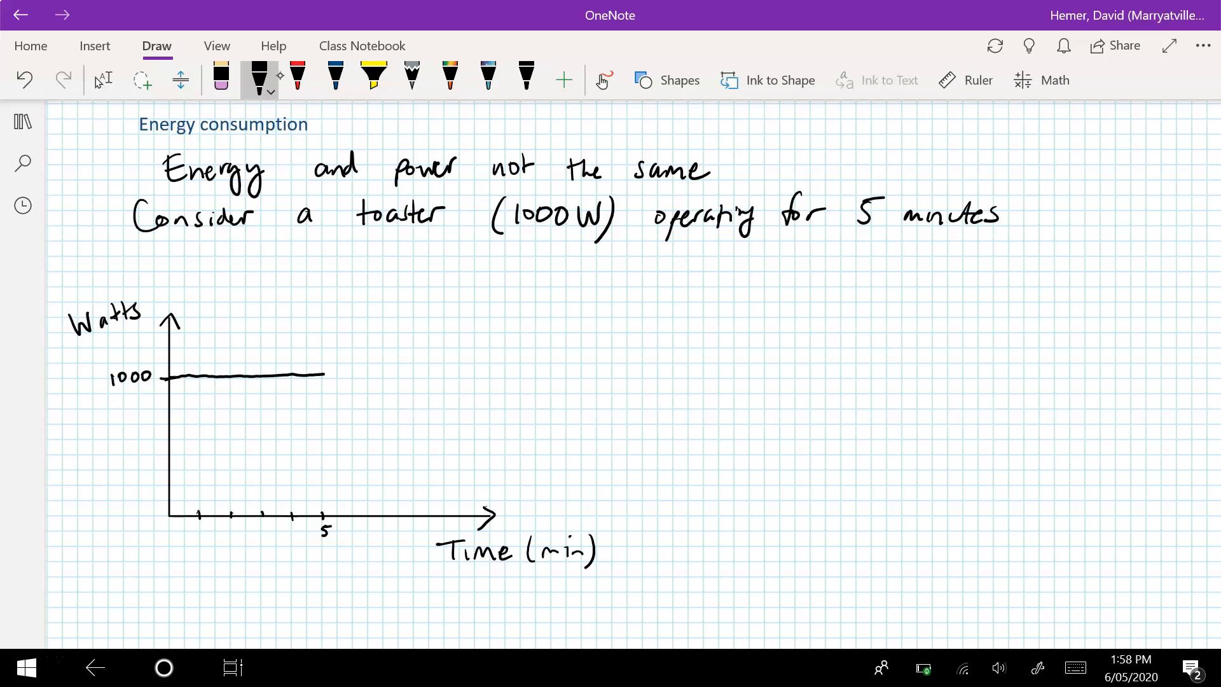
pyautogui.moveTo(320, 382); pyautogui.dragTo(319, 483)
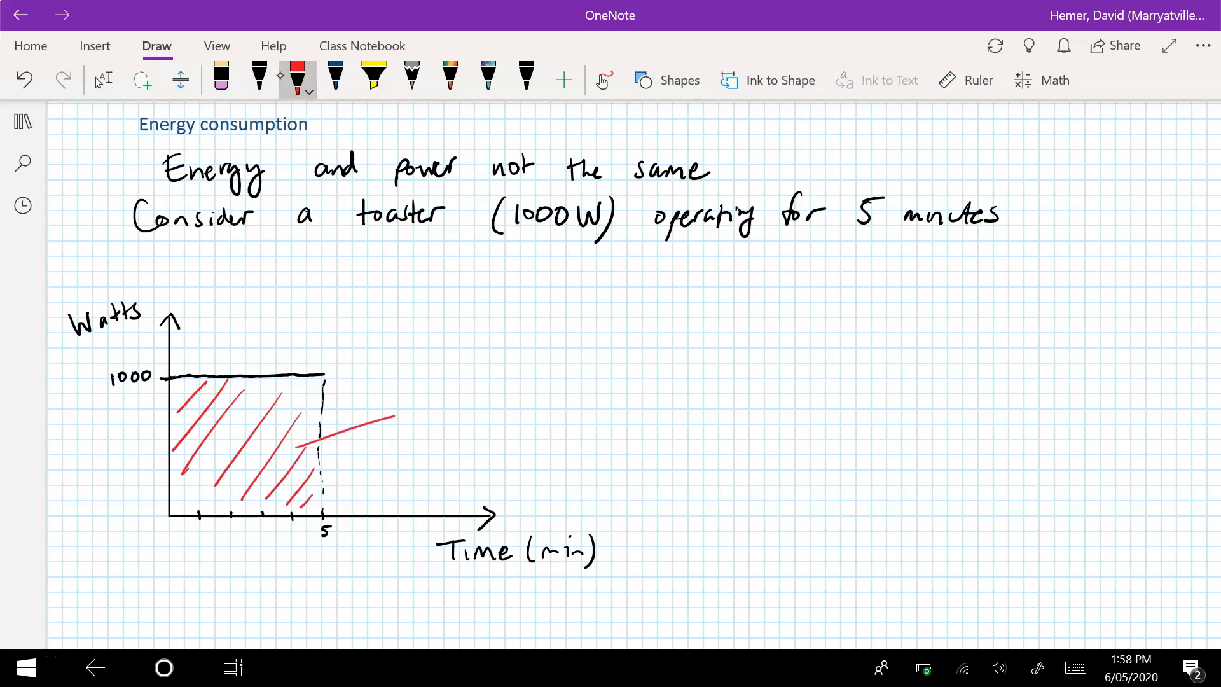
# - Draw a red arrow to the shaded area labelled 'Energy is a combination of power and time'
pyautogui.moveTo(545, 389); pyautogui.dragTo(300, 451)
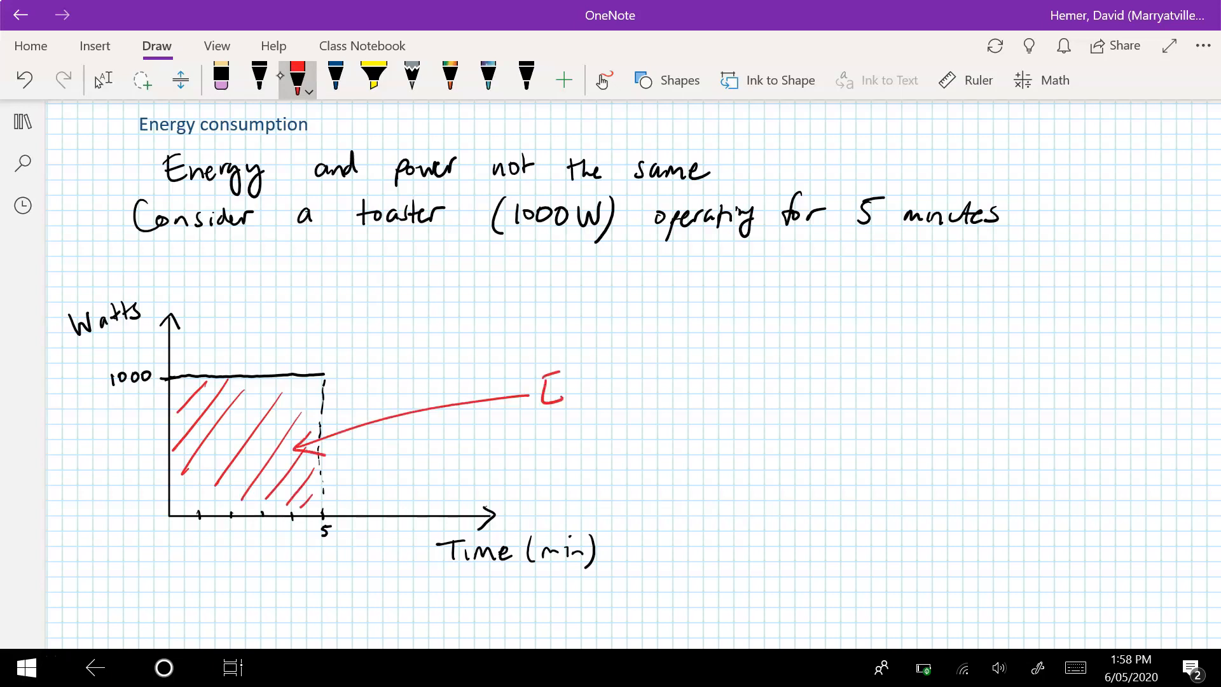
pyautogui.moveTo(537, 393); pyautogui.dragTo(662, 397)
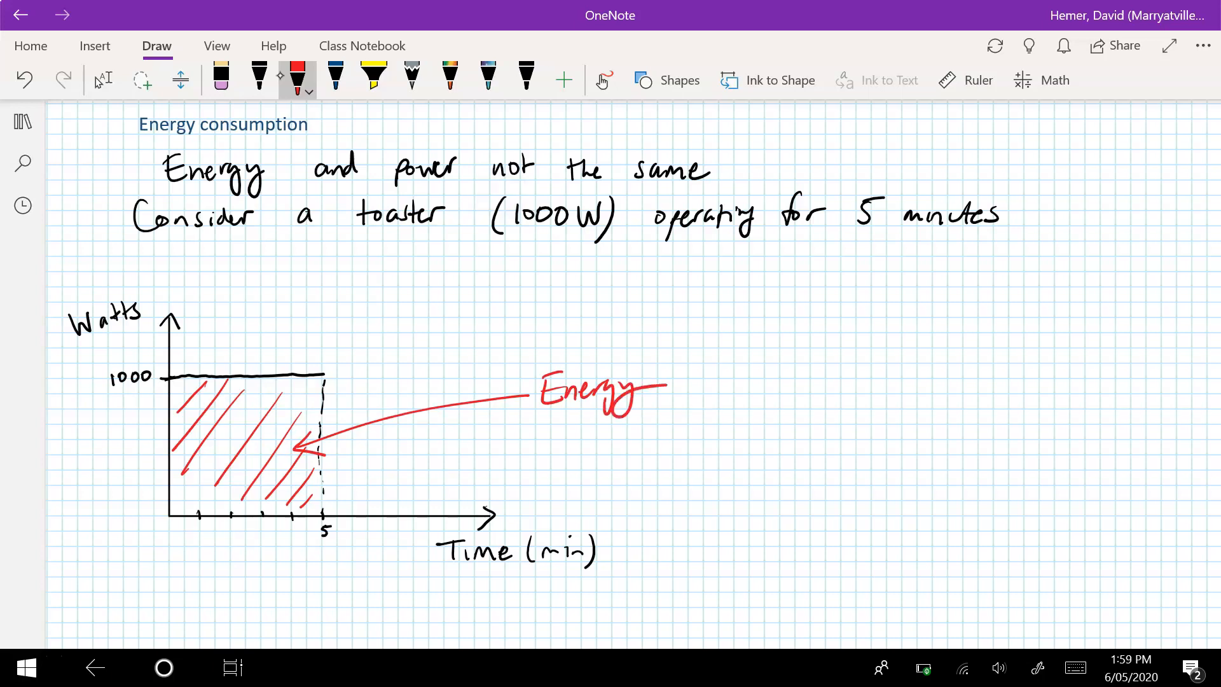
pyautogui.write('is o')
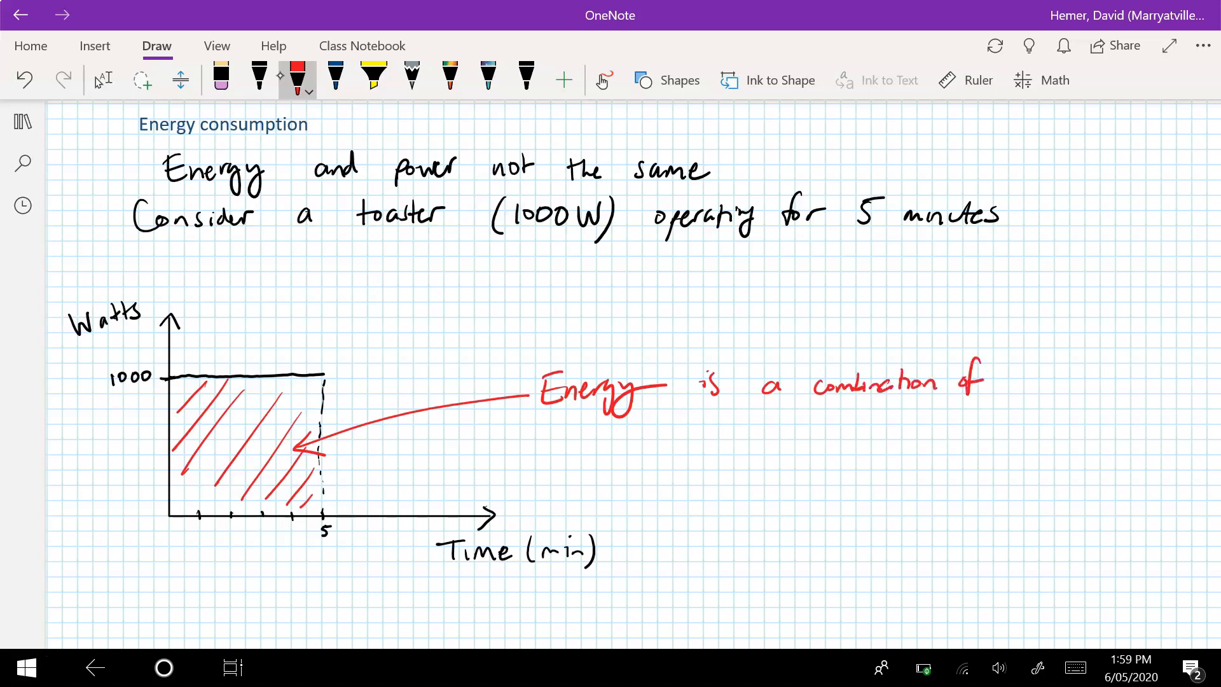
pyautogui.moveTo(611, 436); pyautogui.dragTo(658, 436)
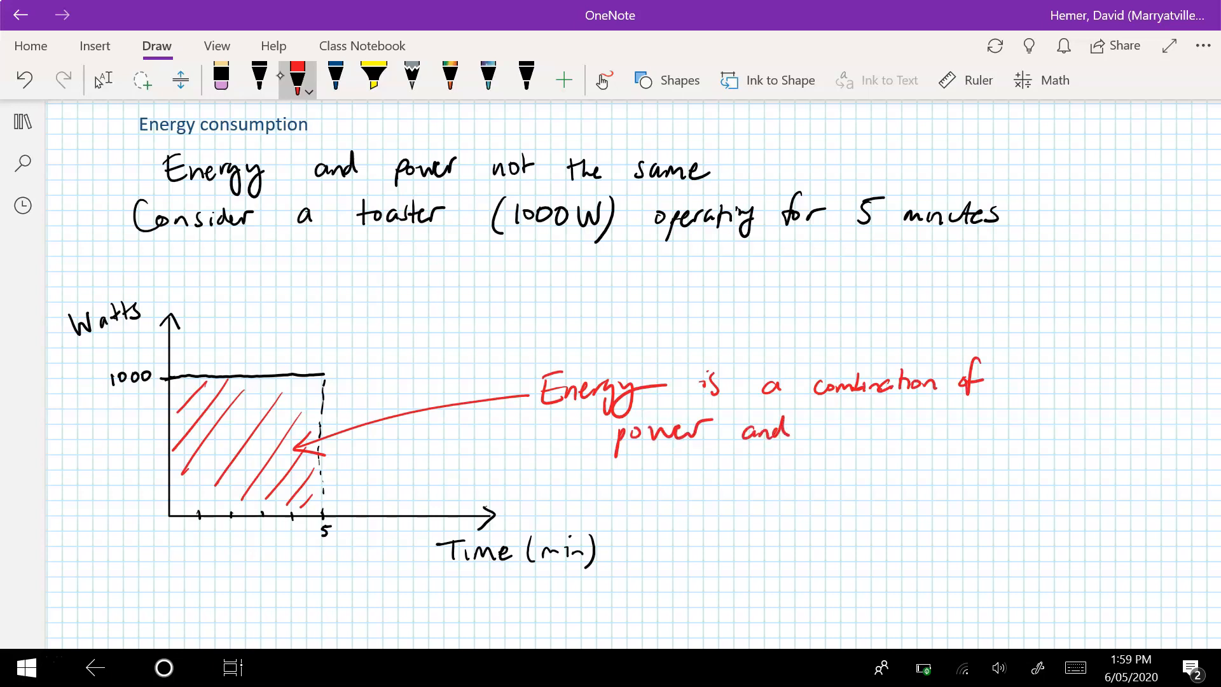
pyautogui.moveTo(810, 433); pyautogui.dragTo(887, 433)
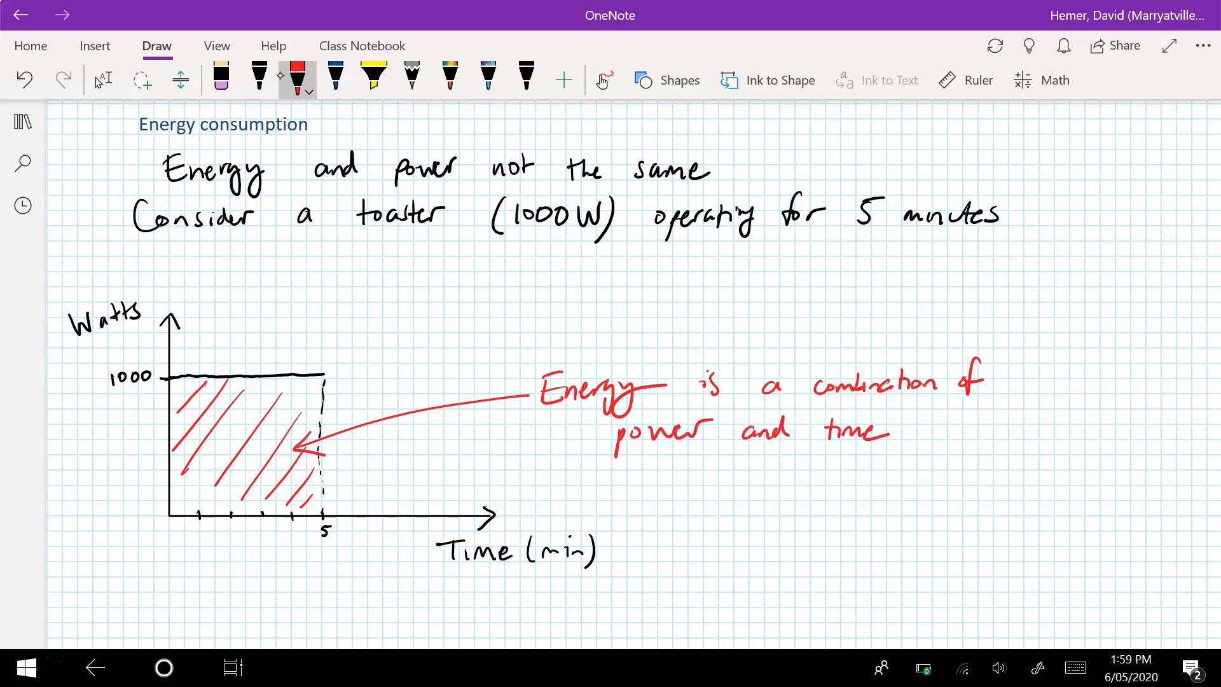
pyautogui.click(335, 77)
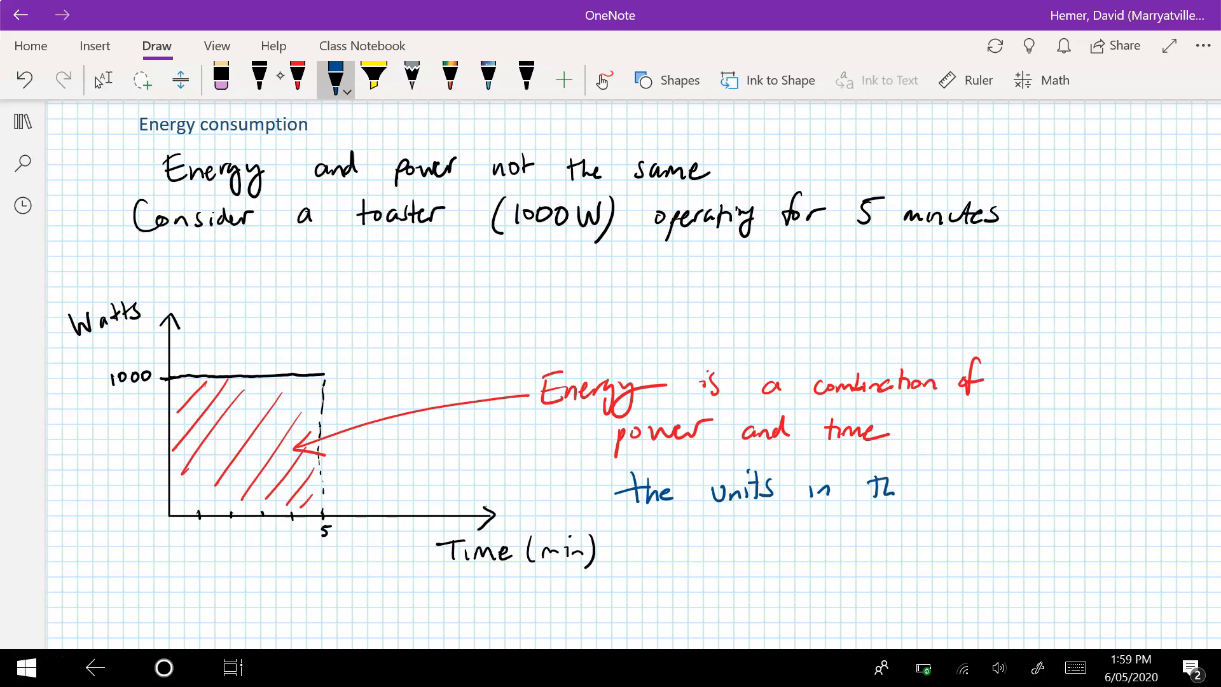
# - Handwrite in blue 'the units in this case are W min (watt minutes)'
pyautogui.write('this case')
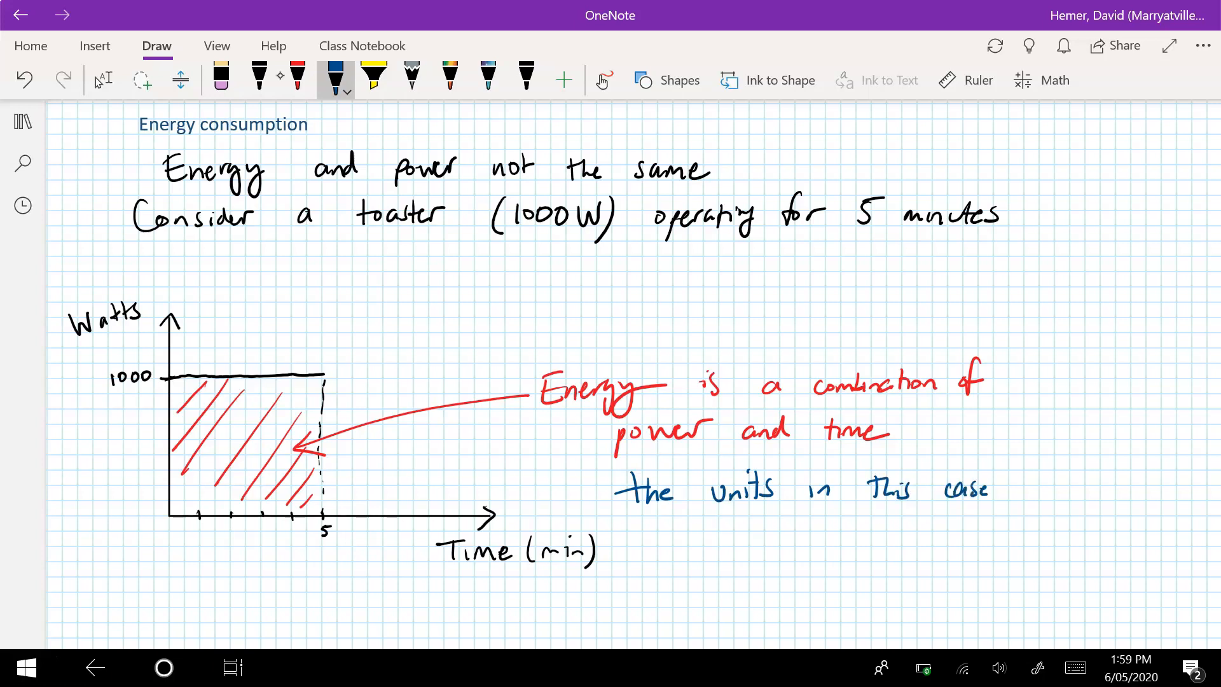
pyautogui.moveTo(1028, 490); pyautogui.dragTo(1075, 490)
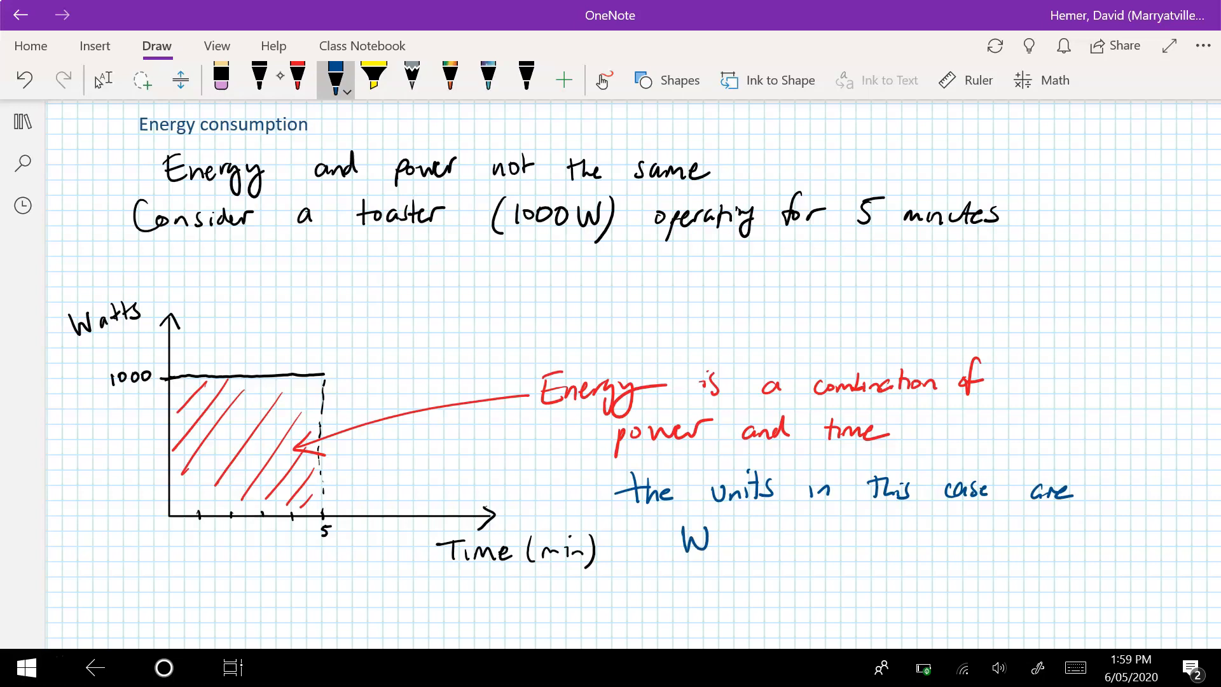
pyautogui.moveTo(720, 538); pyautogui.dragTo(736, 545)
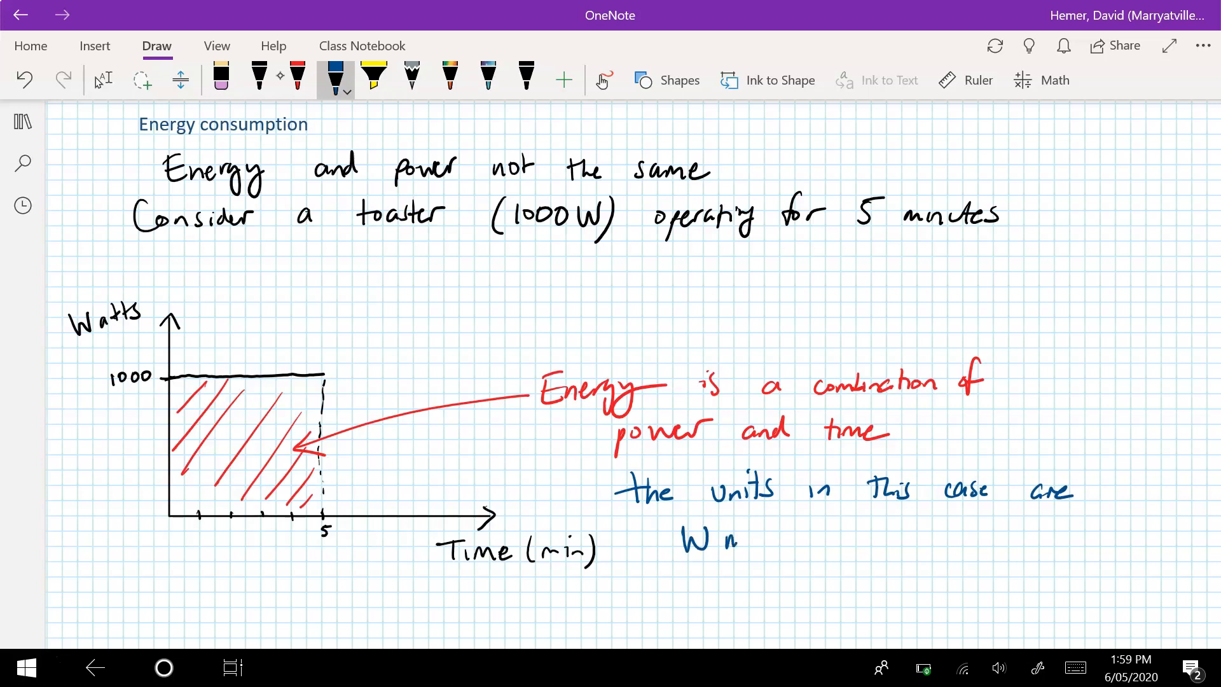
pyautogui.write('min')
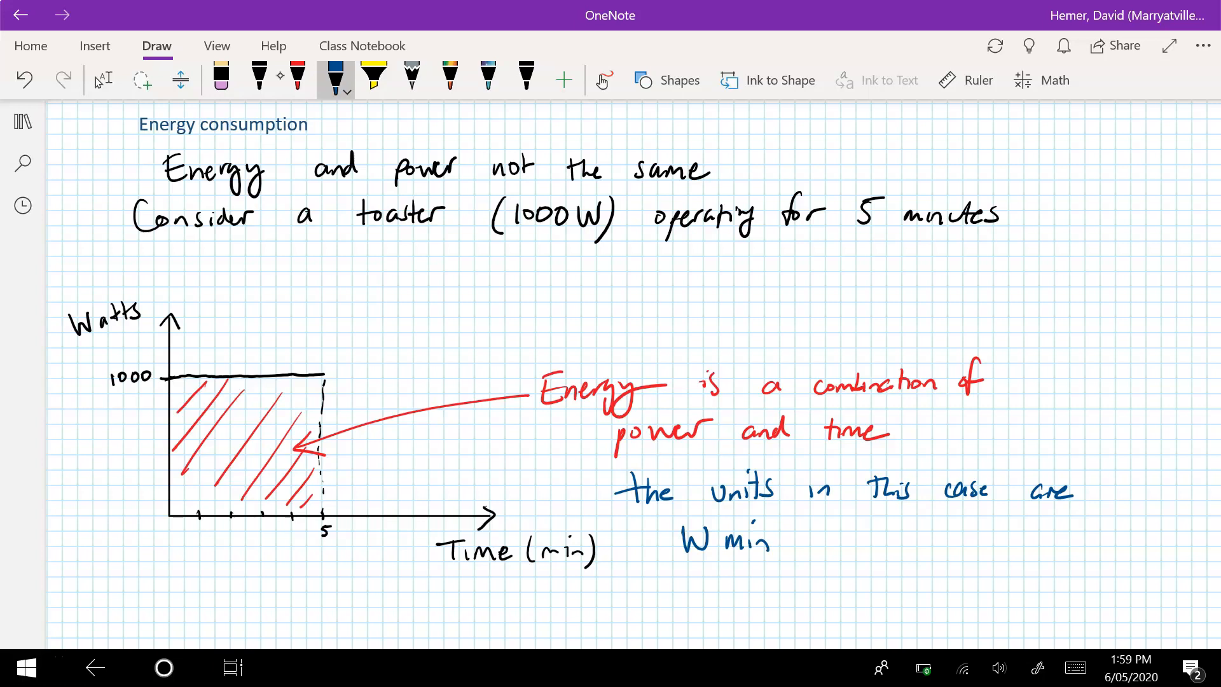
pyautogui.moveTo(837, 549); pyautogui.dragTo(919, 545)
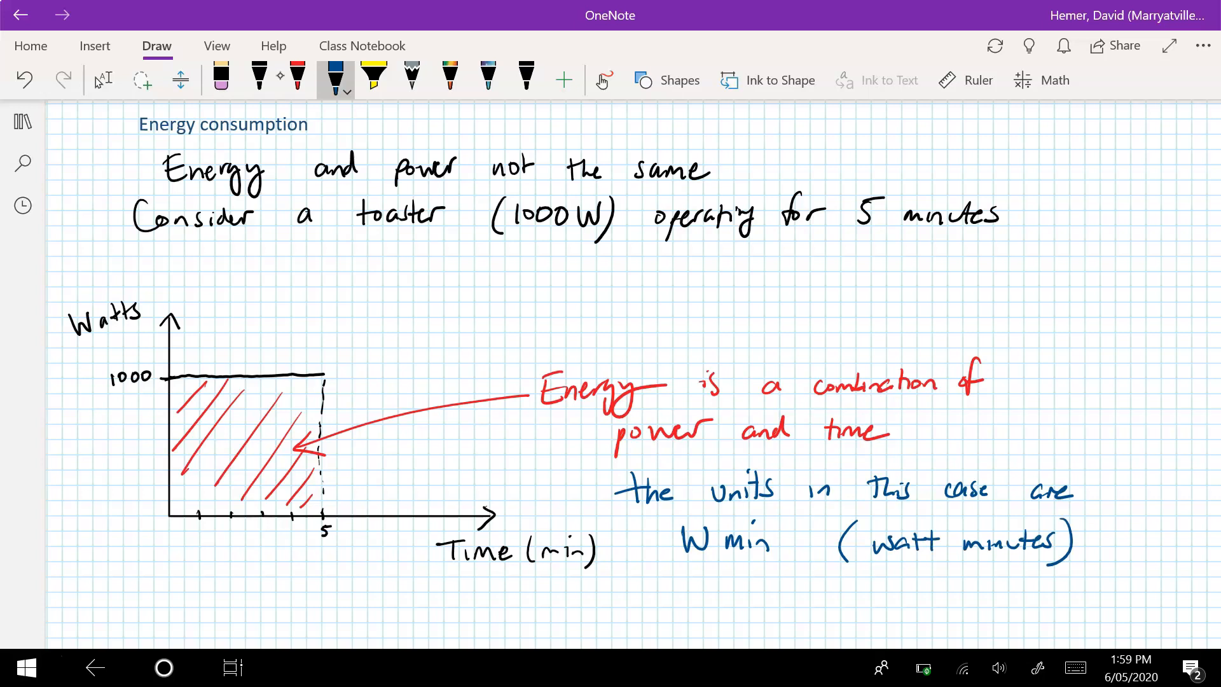
pyautogui.click(297, 75)
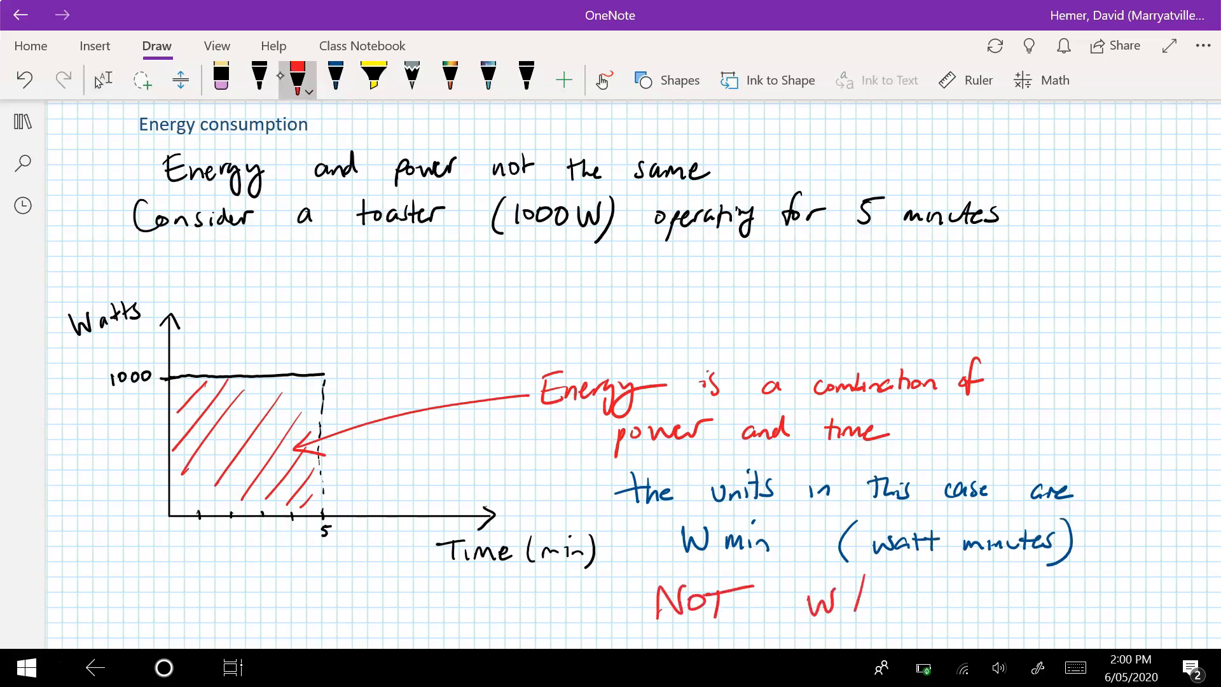
# - Write 'NOT W/min' in red beneath the watt minutes note
pyautogui.write('/min')
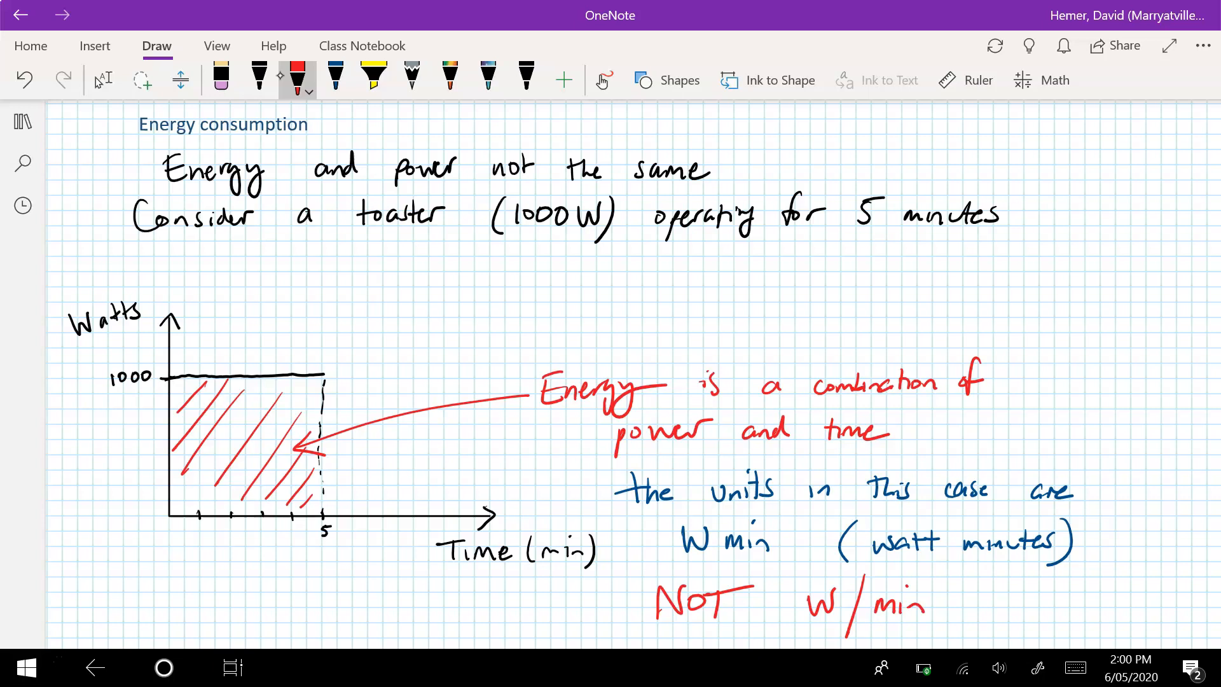
pyautogui.scroll(-3)
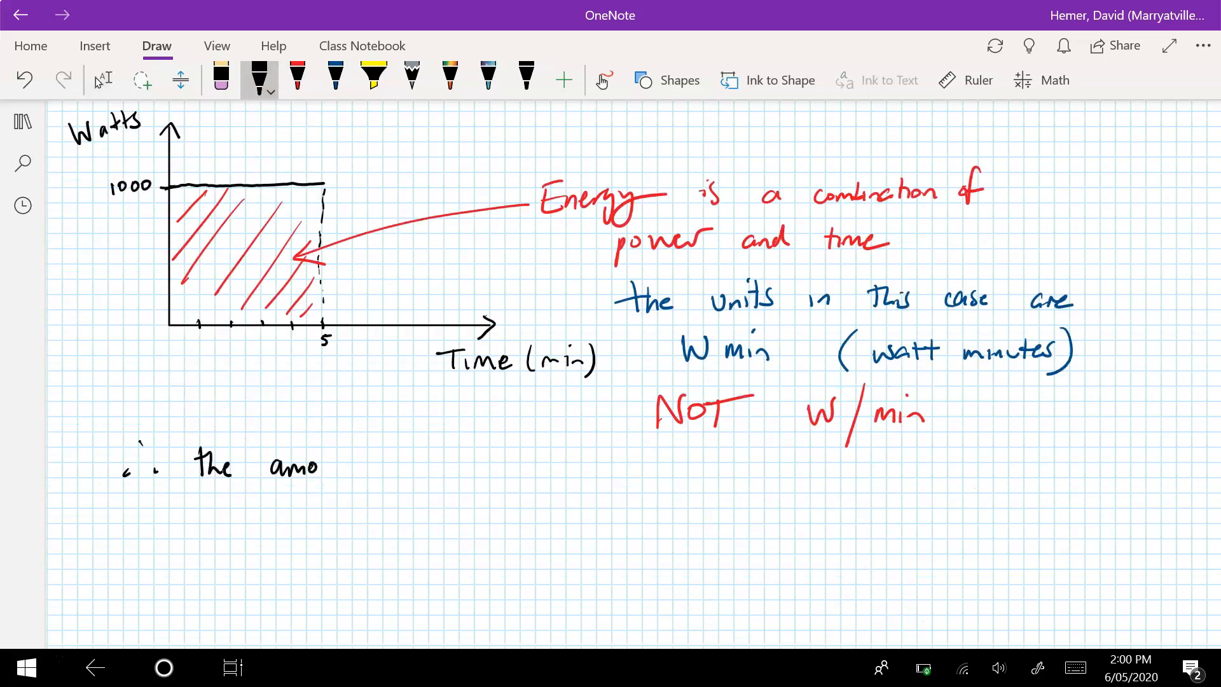
# - Write '∴ the amount of energy increases as time increases, power increases' in black
pyautogui.moveTo(343, 466); pyautogui.dragTo(467, 468)
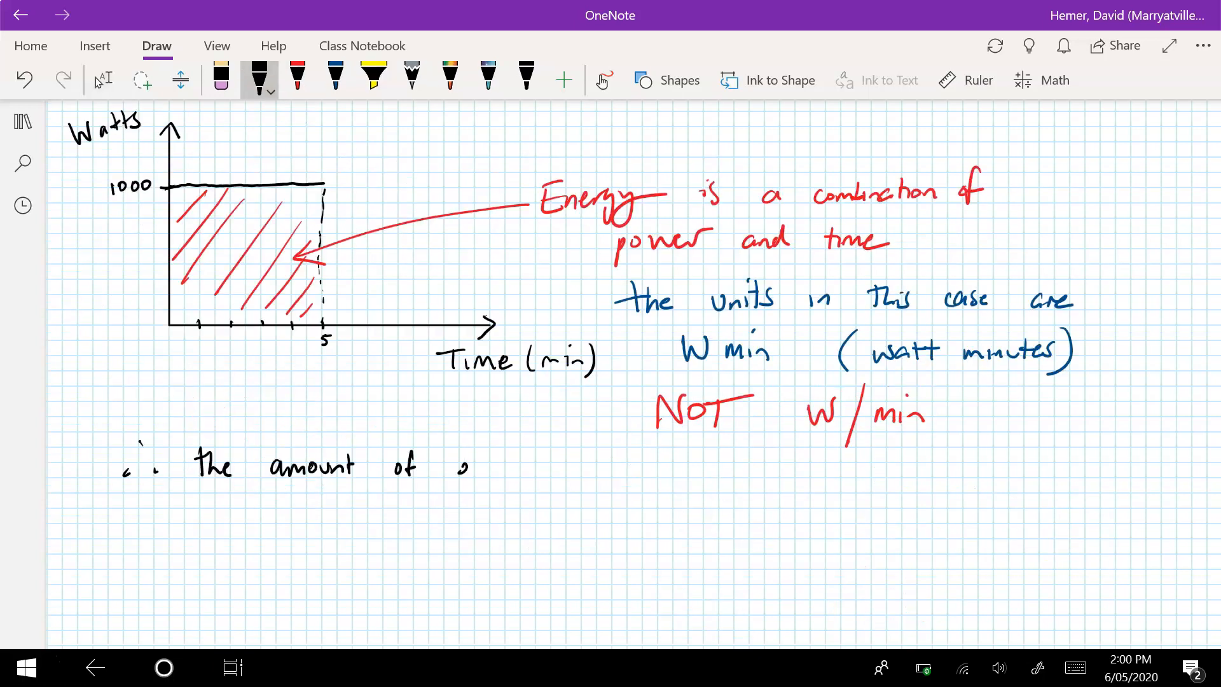
pyautogui.write('energy')
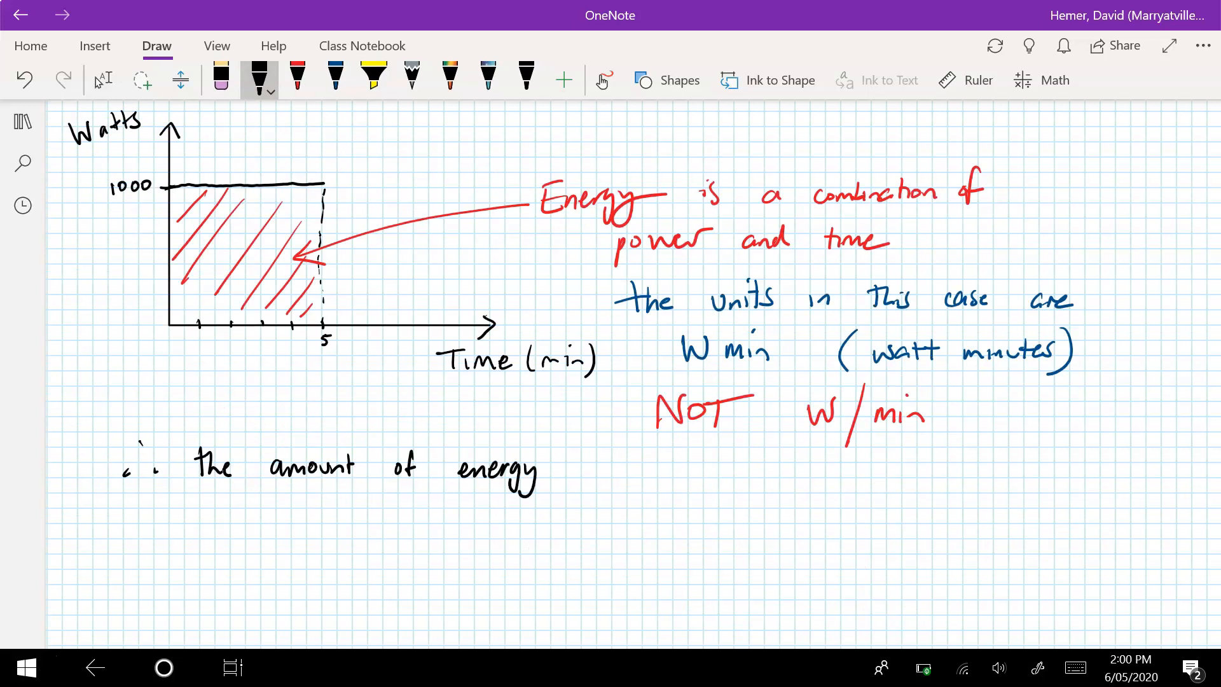
pyautogui.write('increases as')
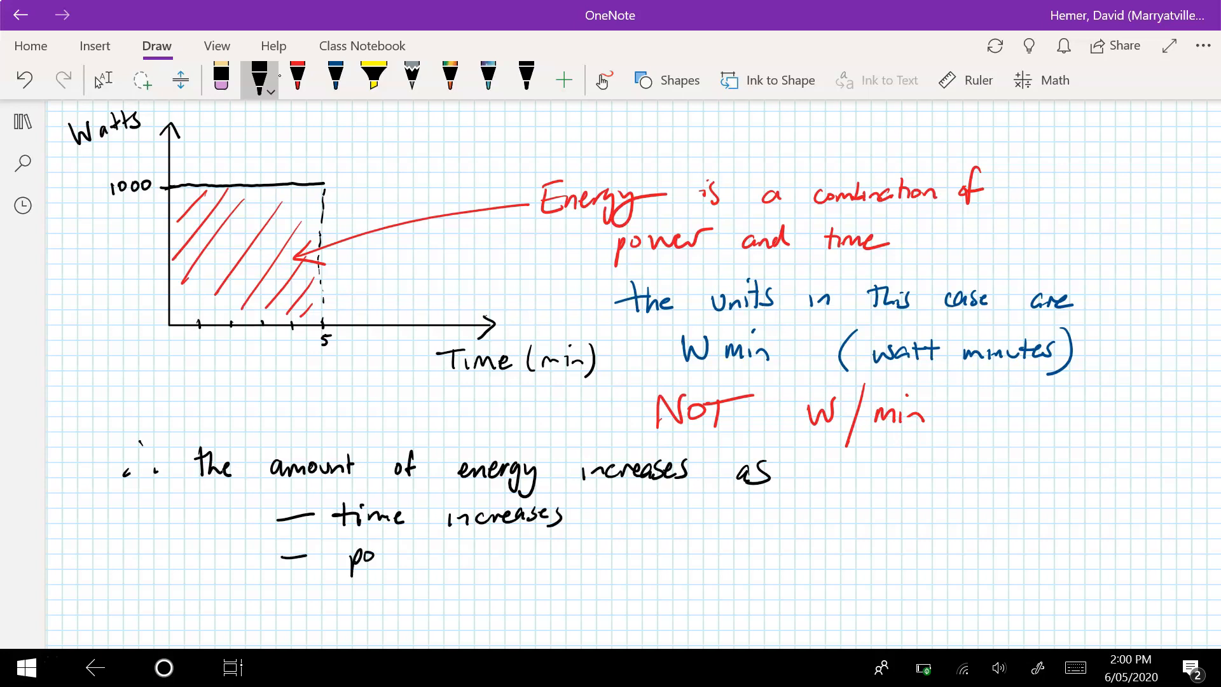
pyautogui.write('power increases')
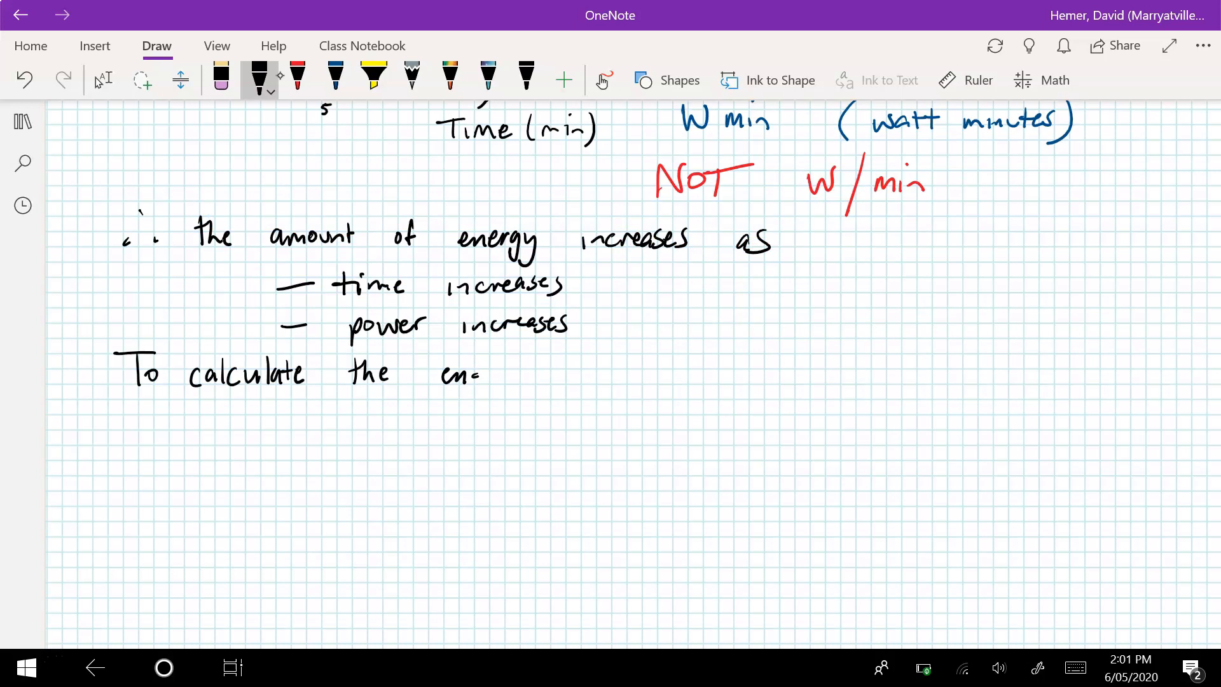
# - Handwrite 'To calculate the energy, we multiply the power (1000 W) by the time (5 minutes)'
pyautogui.moveTo(468, 374); pyautogui.dragTo(530, 390)
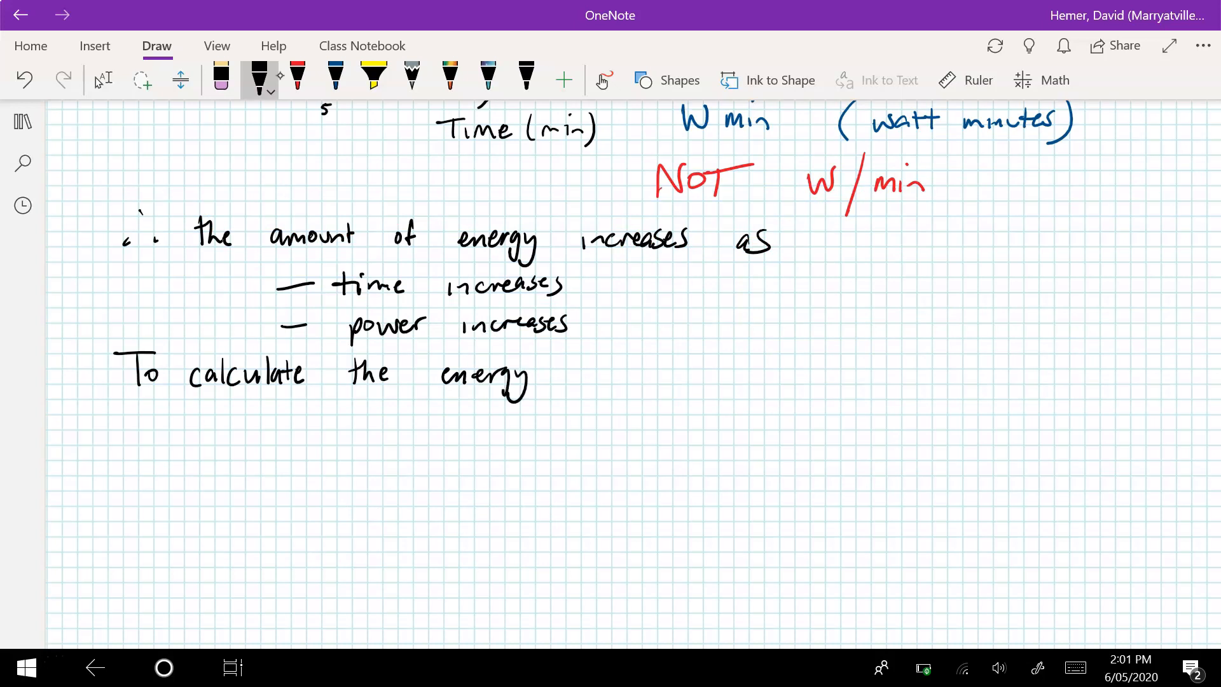
pyautogui.moveTo(568, 382); pyautogui.dragTo(708, 381)
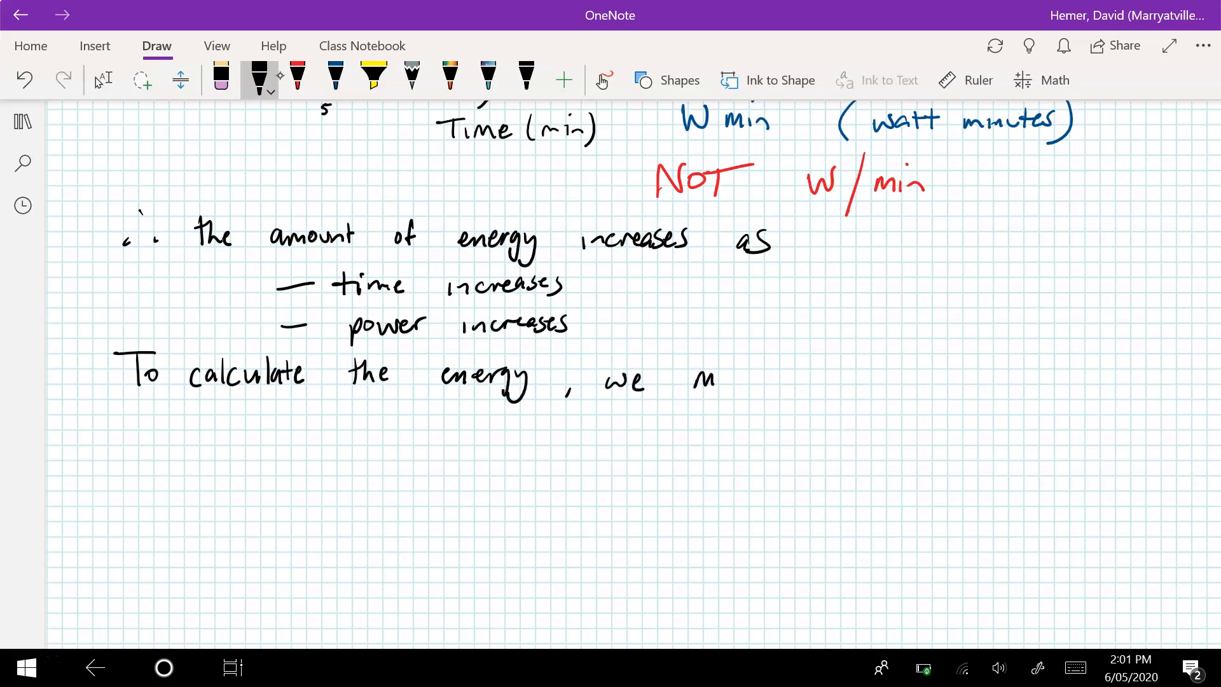
pyautogui.moveTo(691, 380); pyautogui.dragTo(849, 370)
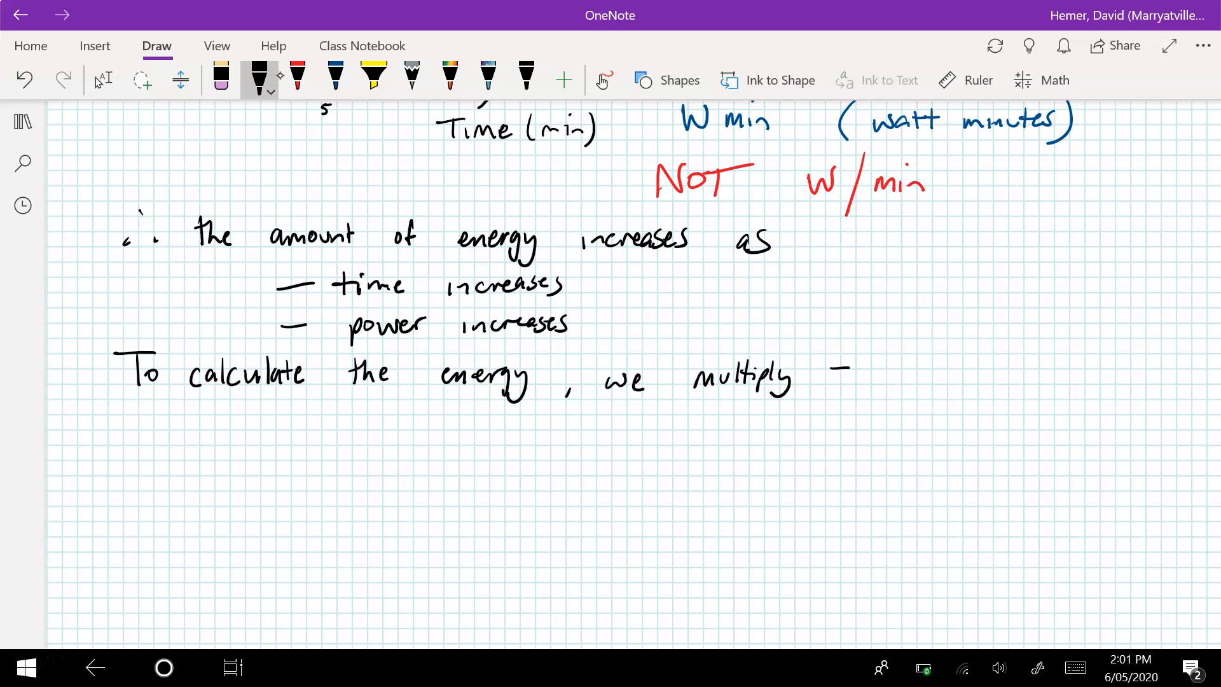
pyautogui.moveTo(822, 374); pyautogui.dragTo(884, 377)
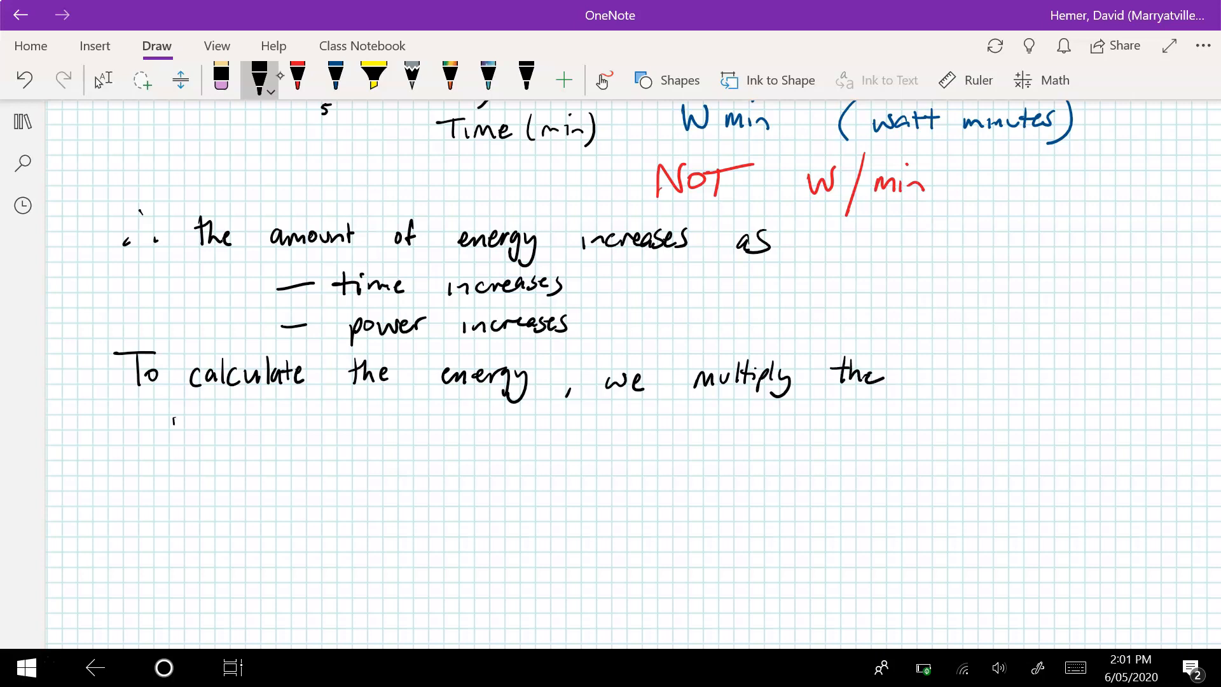
pyautogui.moveTo(172, 417); pyautogui.dragTo(335, 420)
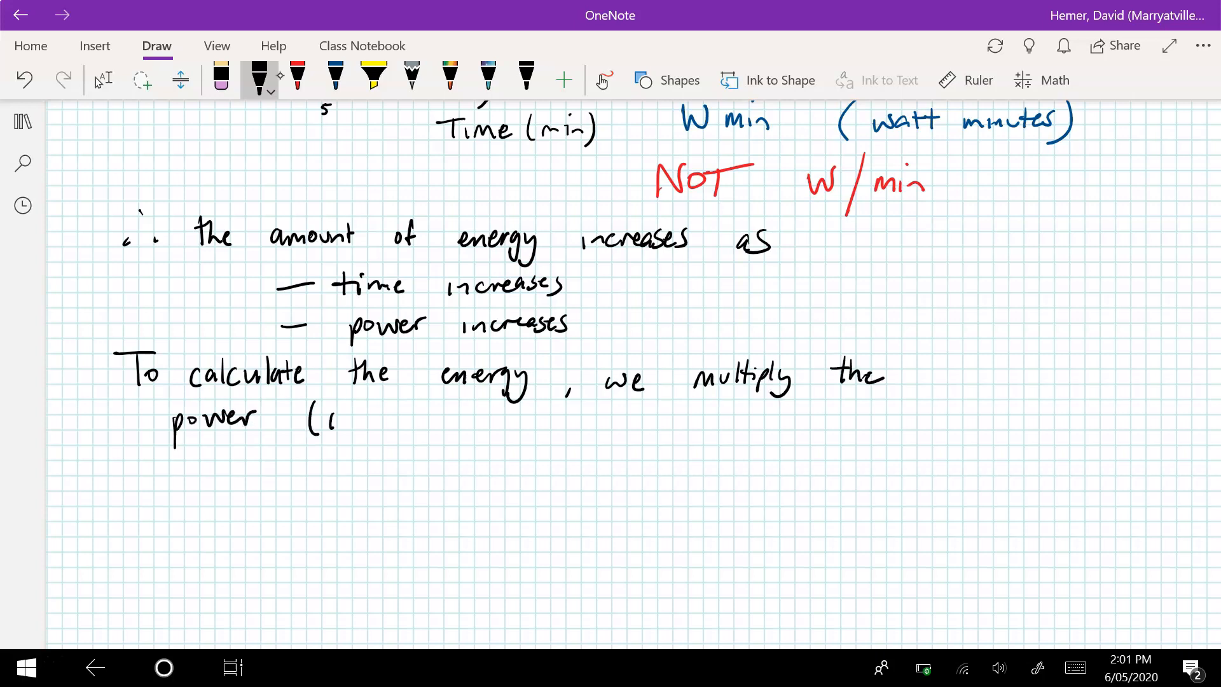
pyautogui.moveTo(336, 420); pyautogui.dragTo(436, 421)
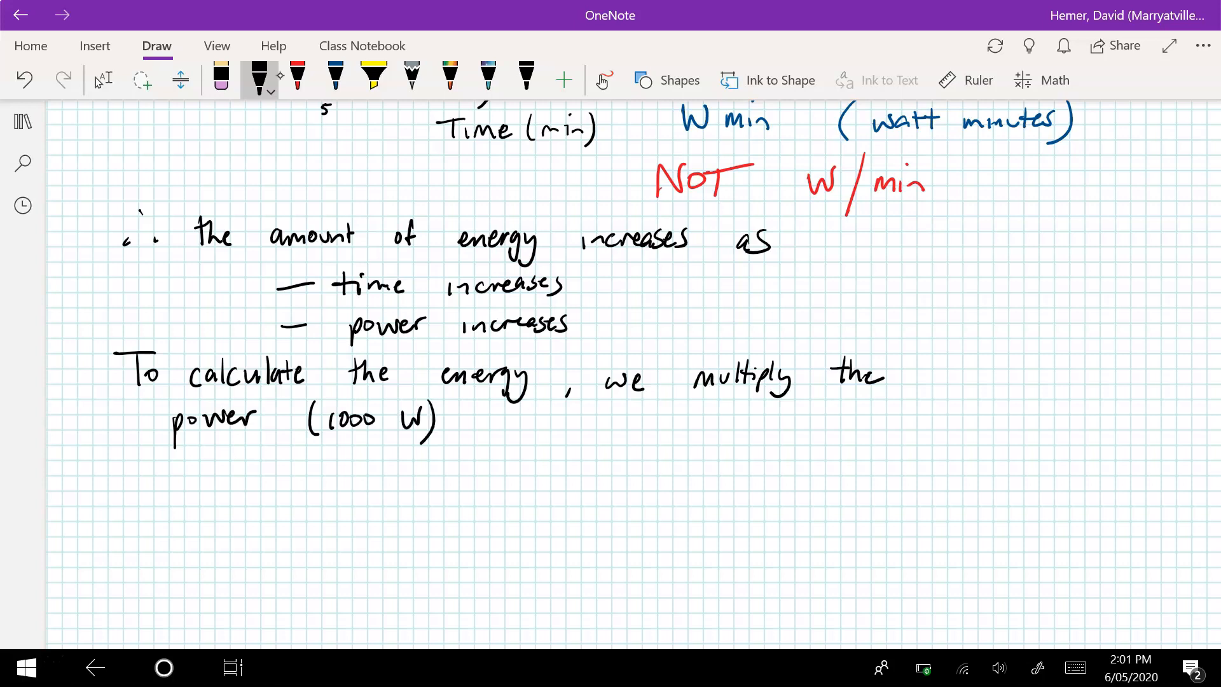
pyautogui.moveTo(482, 421); pyautogui.dragTo(655, 420)
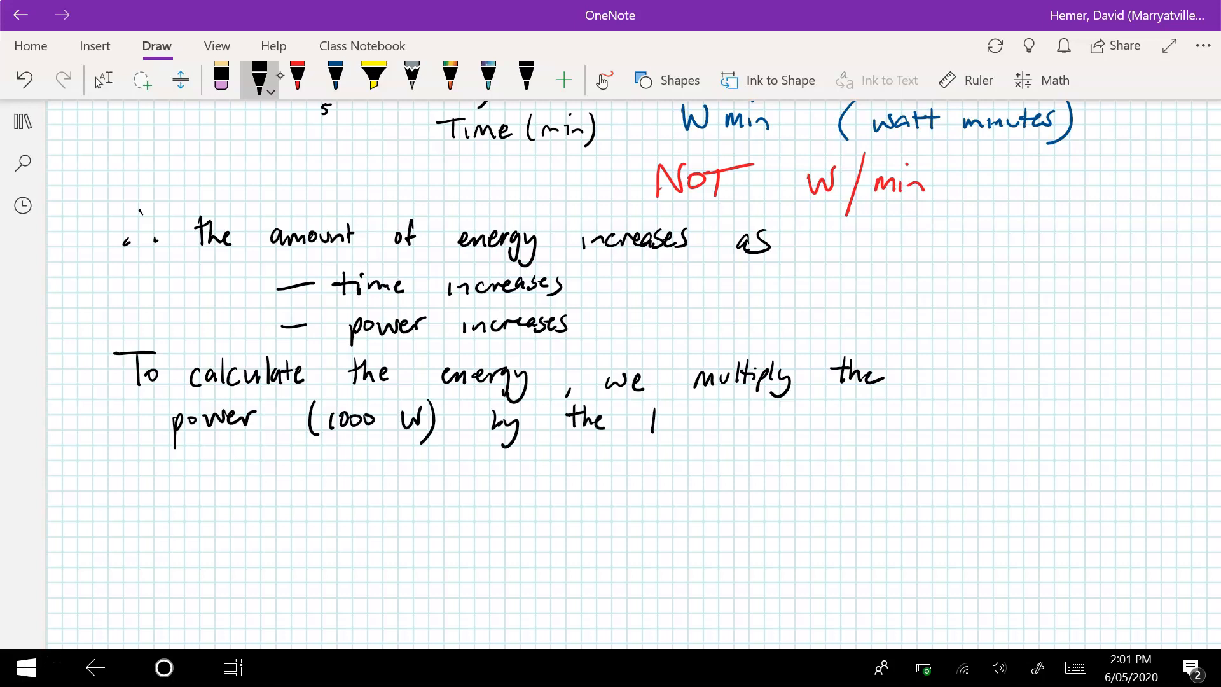
pyautogui.moveTo(646, 421); pyautogui.dragTo(802, 420)
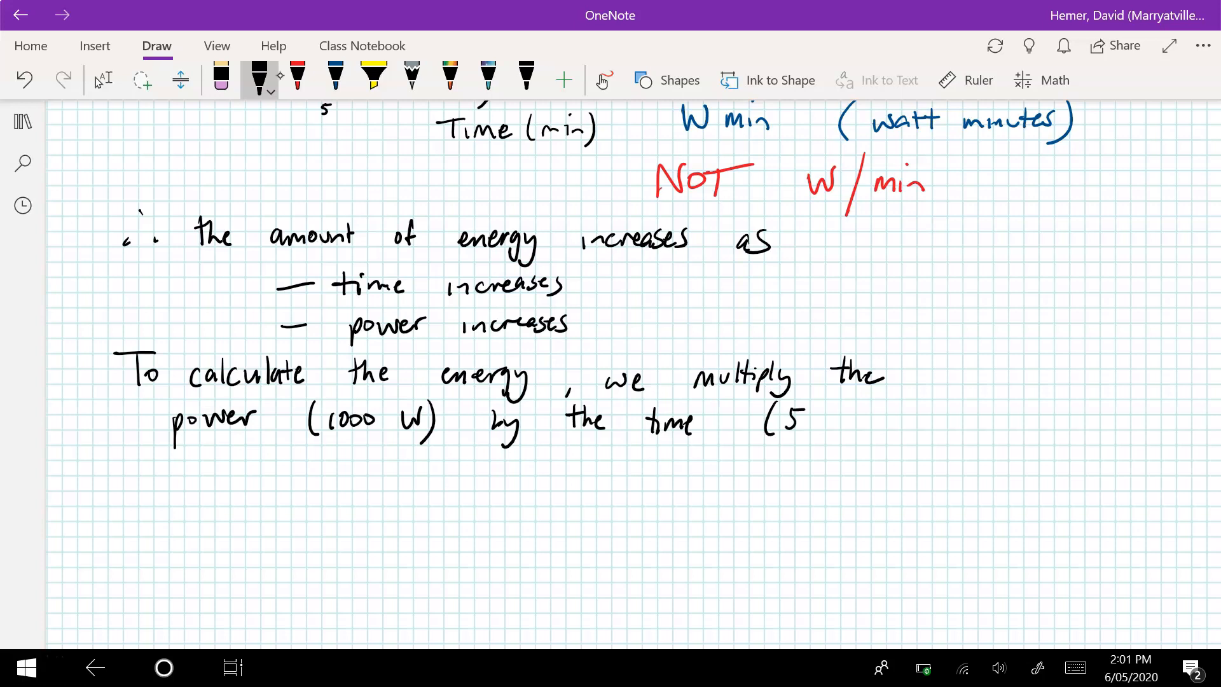
pyautogui.moveTo(837, 419); pyautogui.dragTo(923, 419)
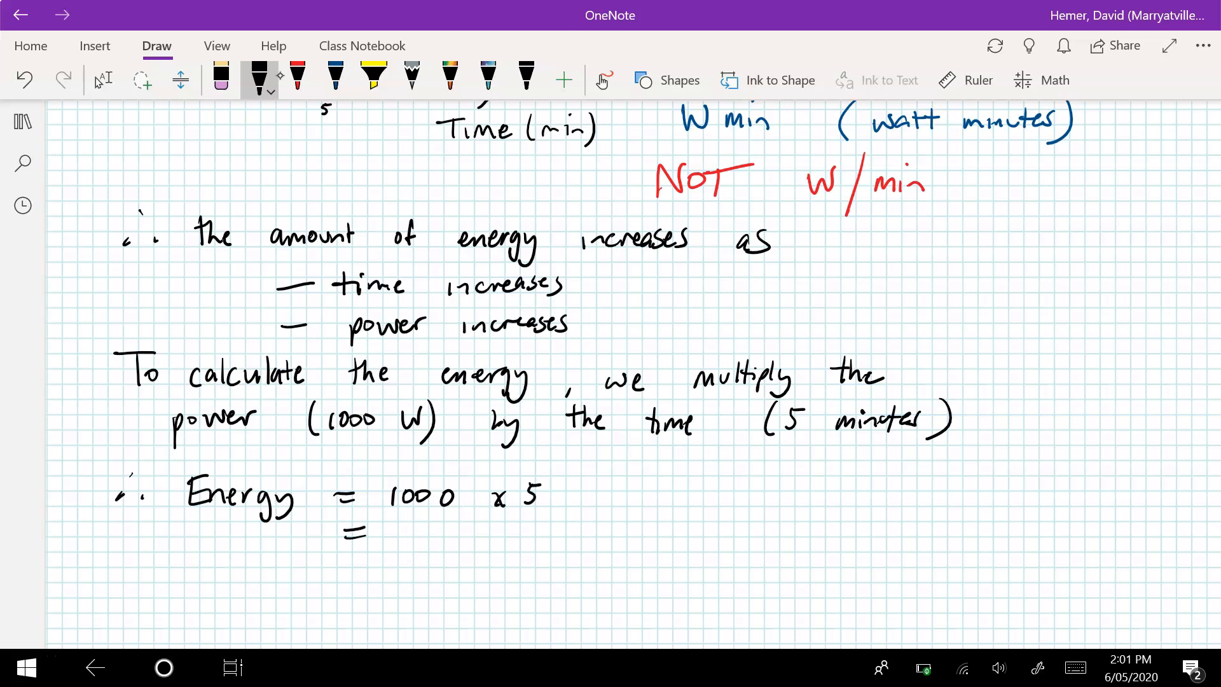
# - Write '∴ Energy = 1000 x 5 = 5000 Wmin' beneath the sentence
pyautogui.moveTo(420, 534); pyautogui.dragTo(491, 534)
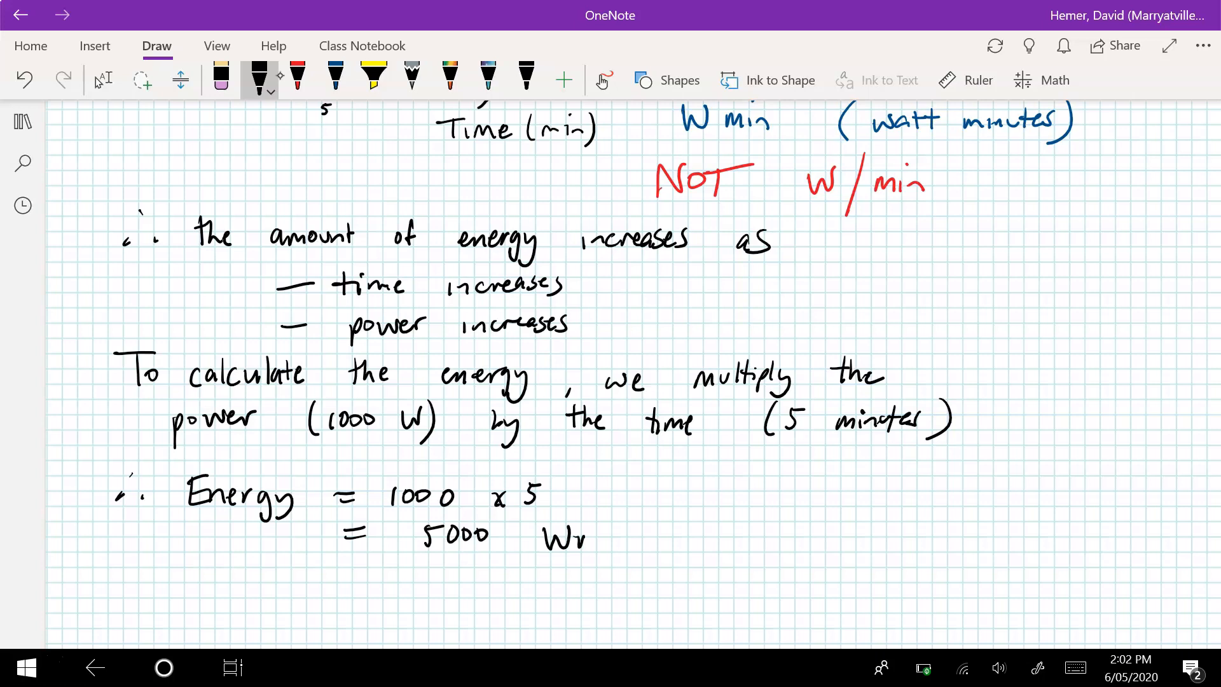
pyautogui.moveTo(587, 538); pyautogui.dragTo(619, 538)
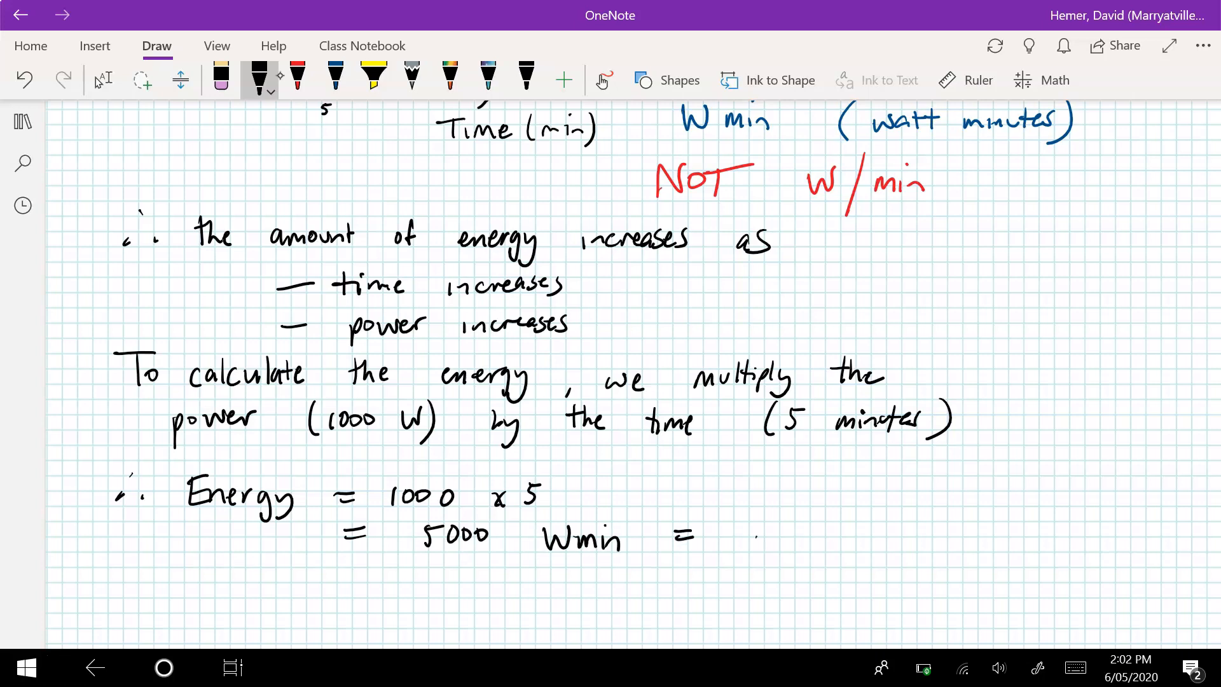
pyautogui.moveTo(748, 542); pyautogui.dragTo(818, 541)
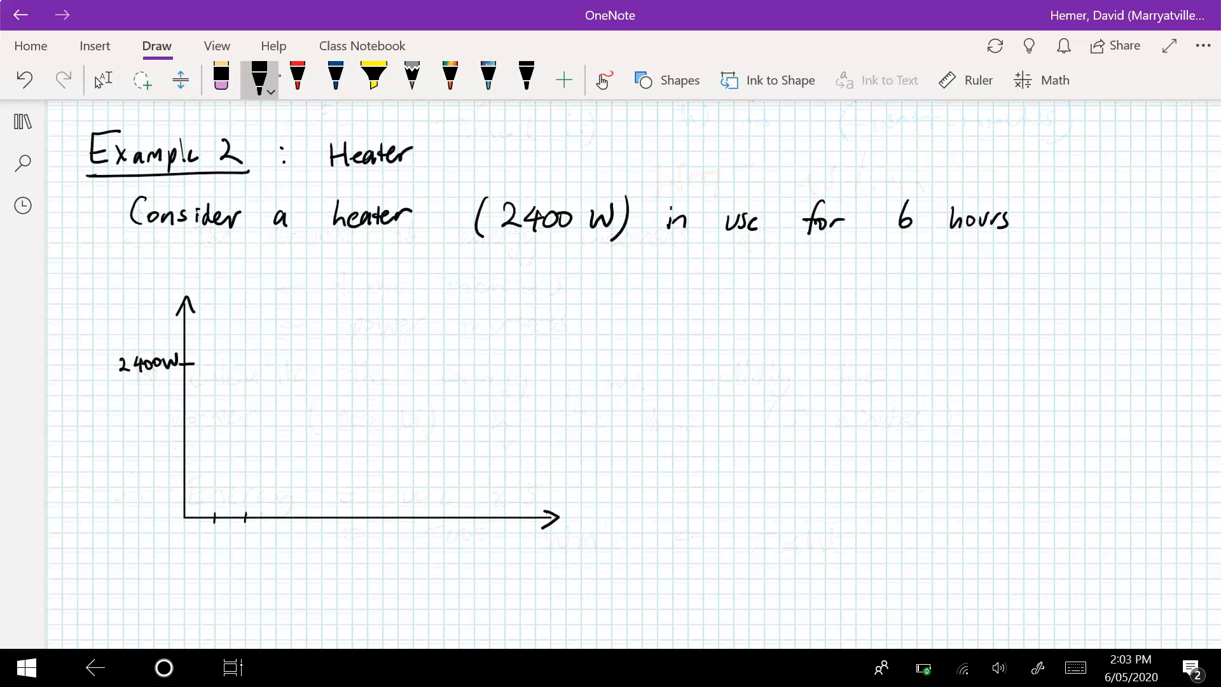
# - Draw time-axis ticks 2, 4, 6, the axis labels, a 2400 W line and a dashed line at 6
pyautogui.moveTo(245, 516); pyautogui.dragTo(306, 516)
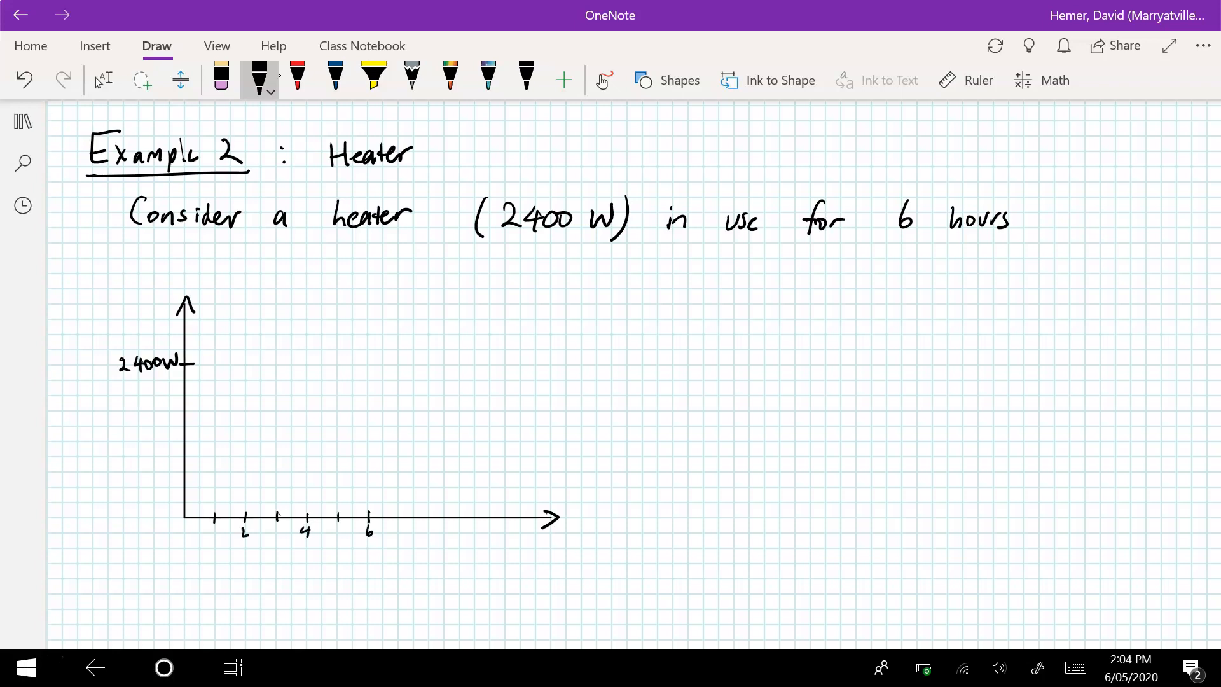
pyautogui.moveTo(506, 541); pyautogui.dragTo(545, 537)
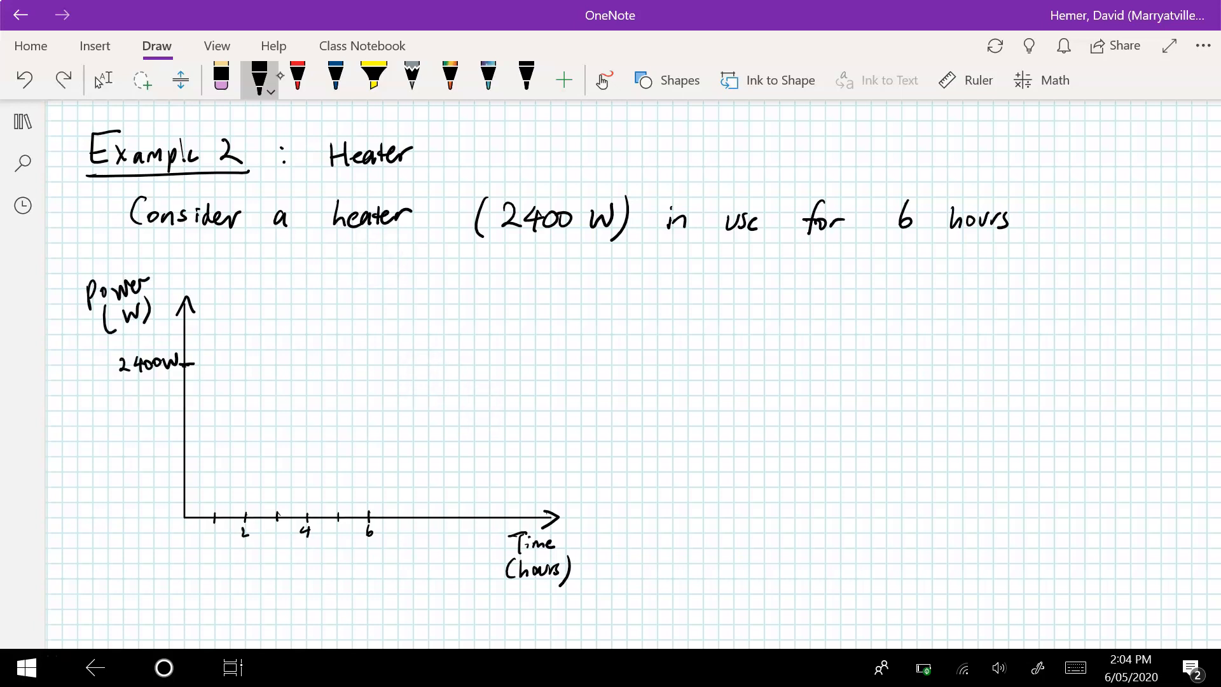
pyautogui.moveTo(187, 361); pyautogui.dragTo(351, 360)
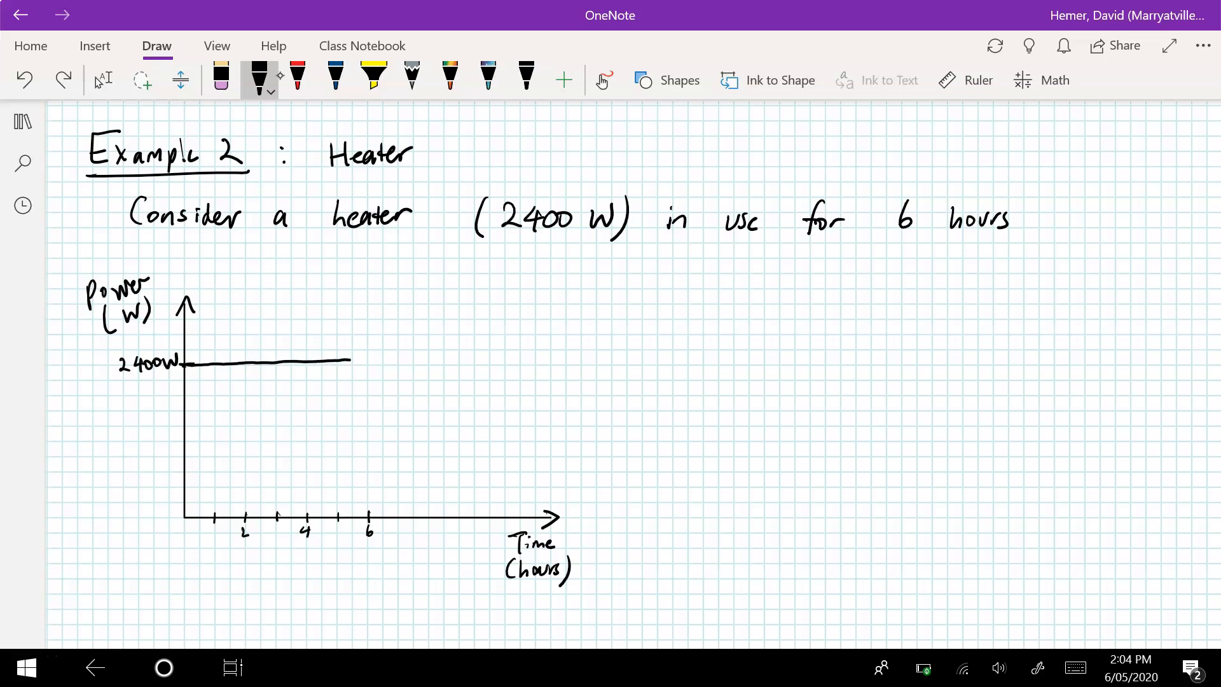
pyautogui.moveTo(370, 362); pyautogui.dragTo(370, 416)
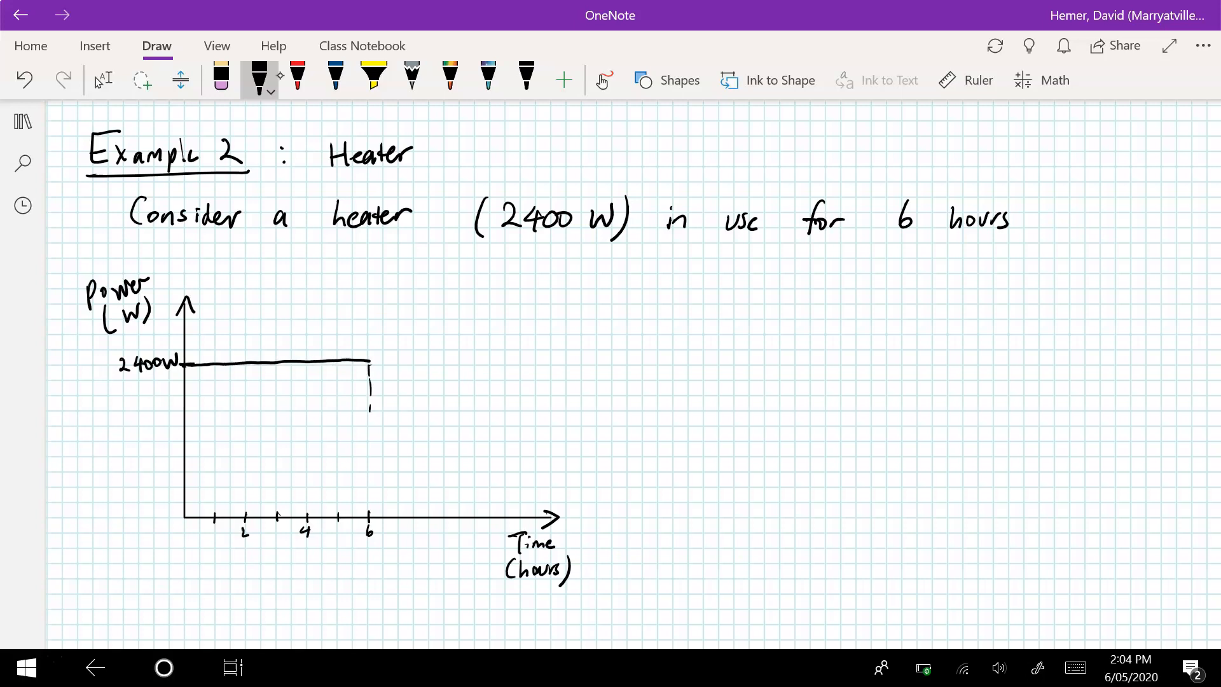
# - Hatch the area under the heater line in red and write 'Energy = 2400 x 6'
pyautogui.click(297, 78)
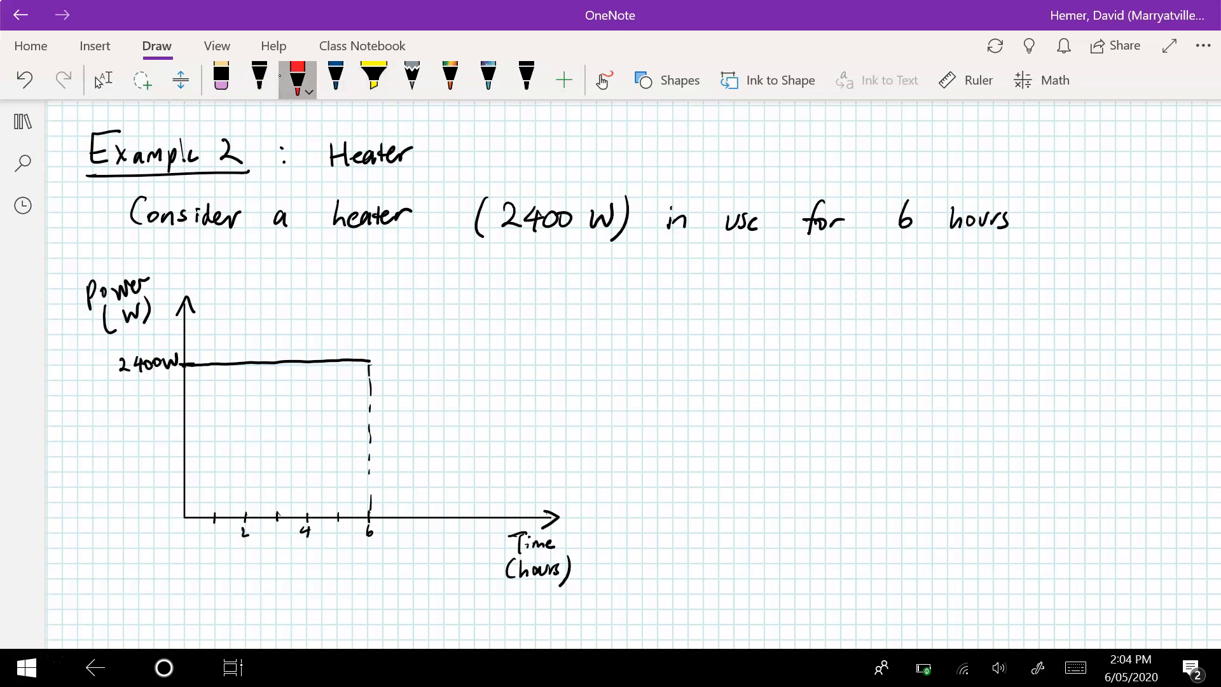
pyautogui.moveTo(218, 374); pyautogui.dragTo(351, 490)
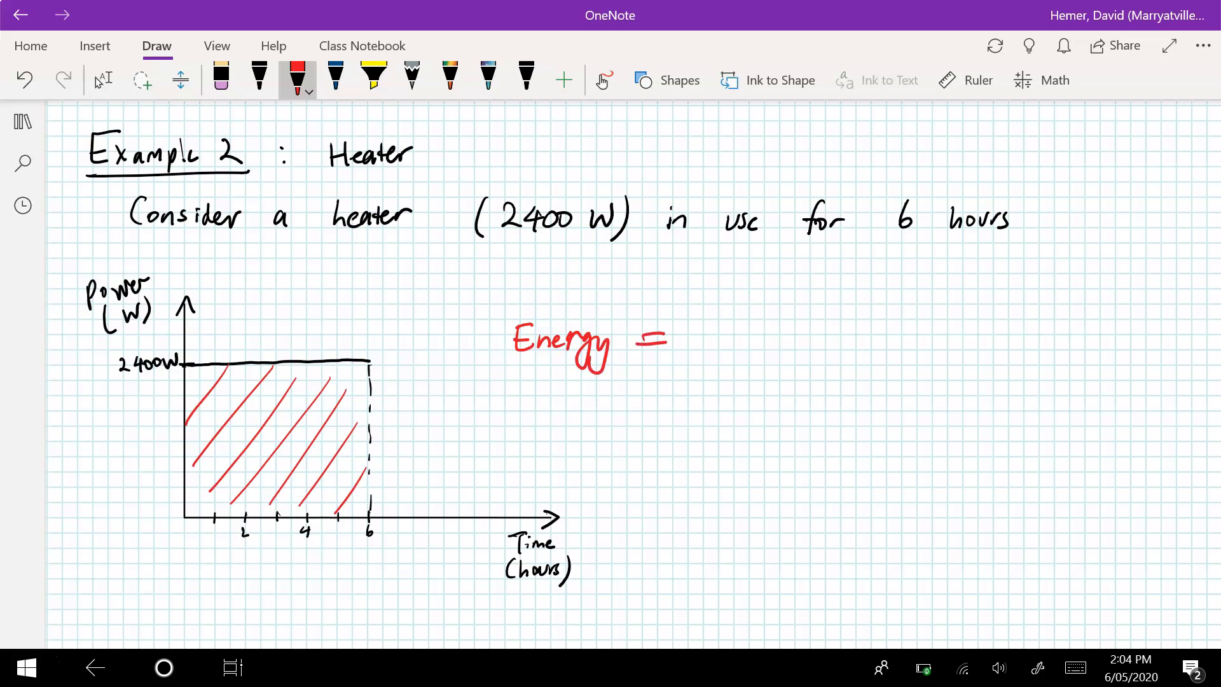
pyautogui.moveTo(705, 342); pyautogui.dragTo(809, 343)
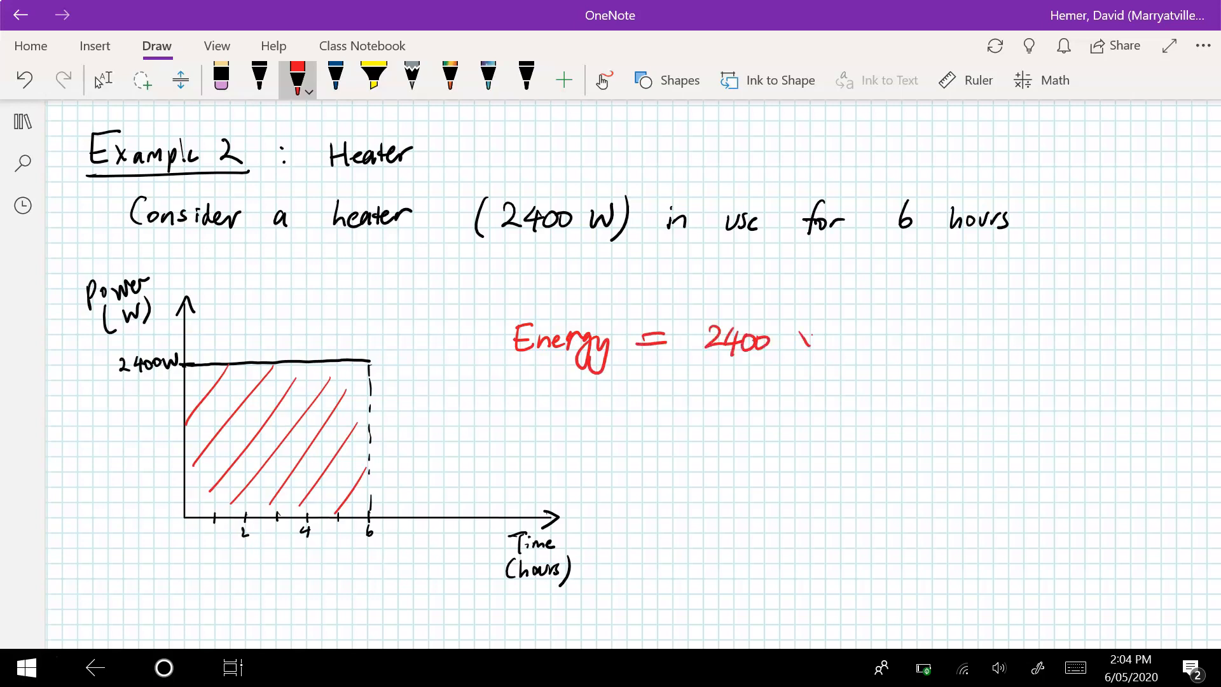
pyautogui.moveTo(802, 327); pyautogui.dragTo(818, 358)
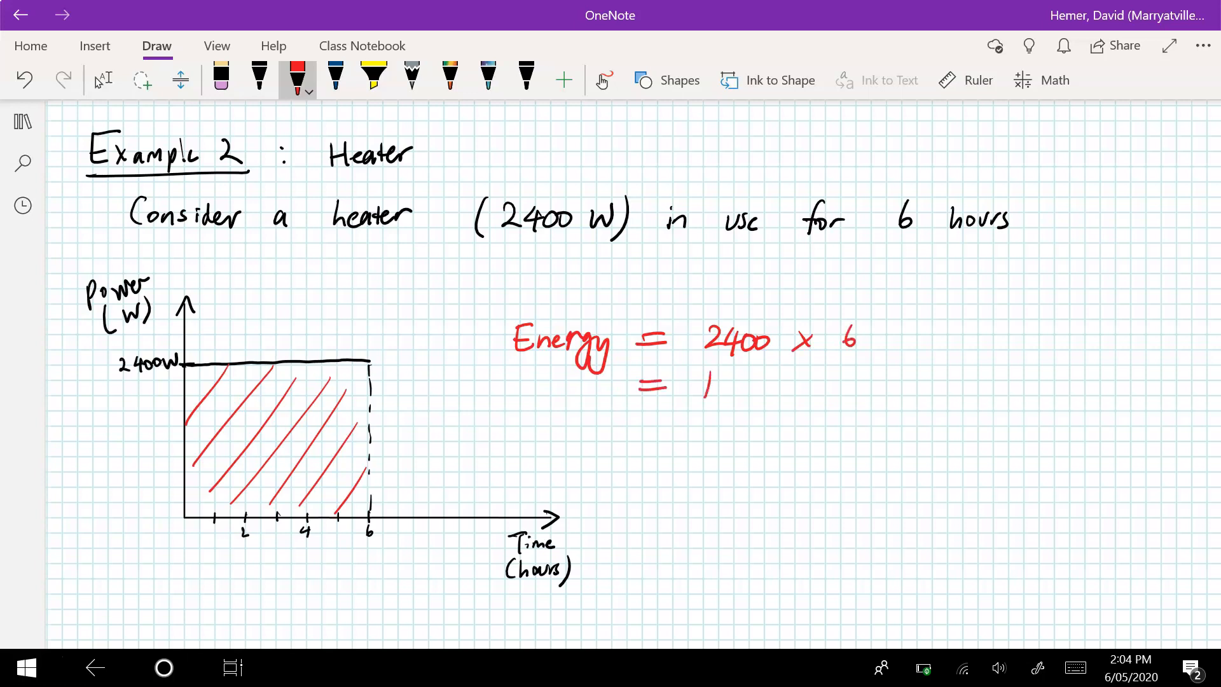
# - Complete the red working with '= 14400 Wh' and '= 14.4 kWh'
pyautogui.moveTo(708, 389); pyautogui.dragTo(810, 381)
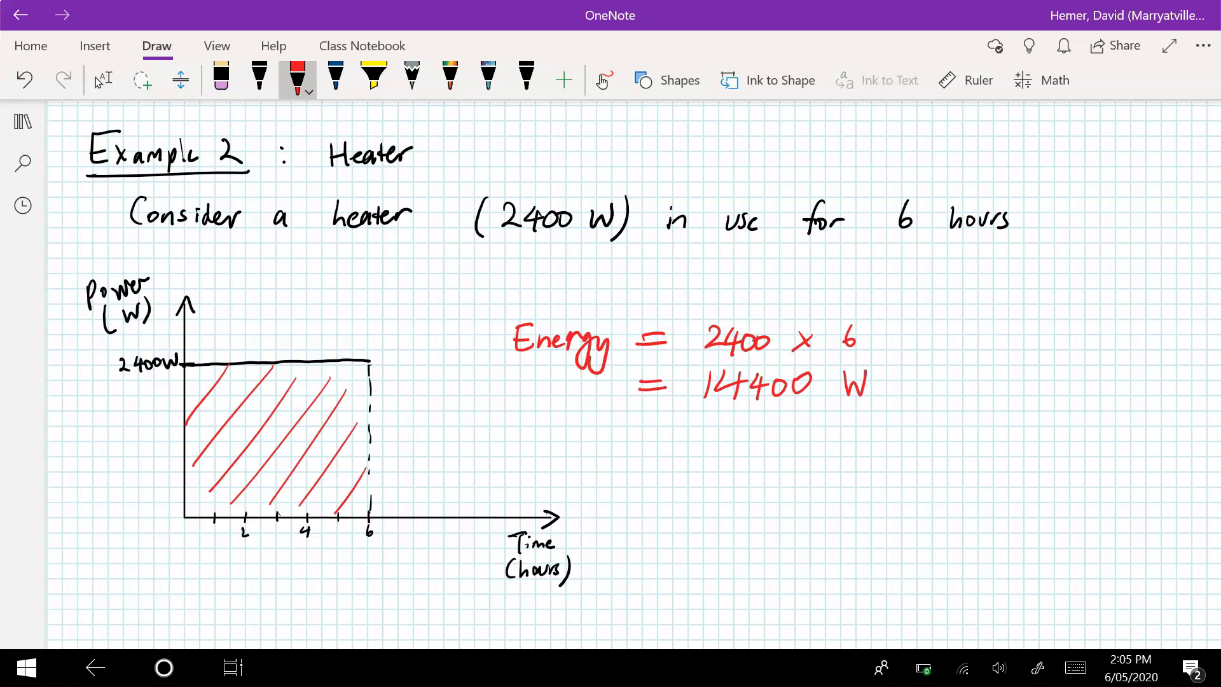
pyautogui.moveTo(880, 370); pyautogui.dragTo(888, 397)
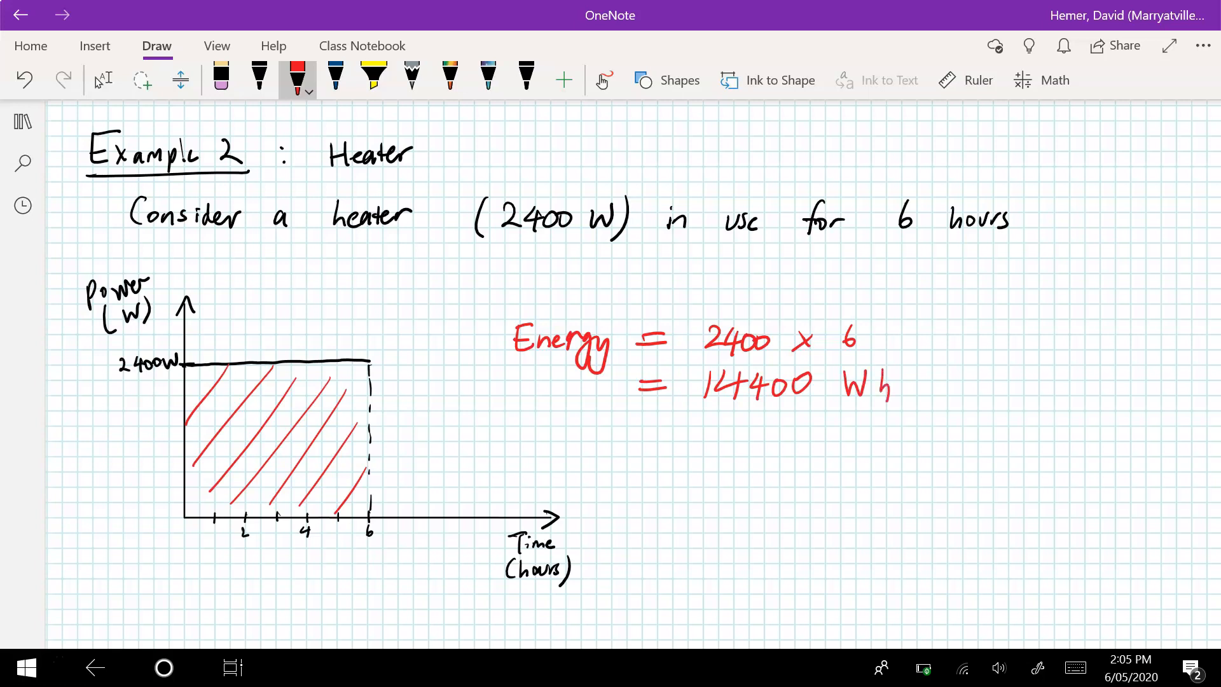
pyautogui.moveTo(638, 436); pyautogui.dragTo(717, 436)
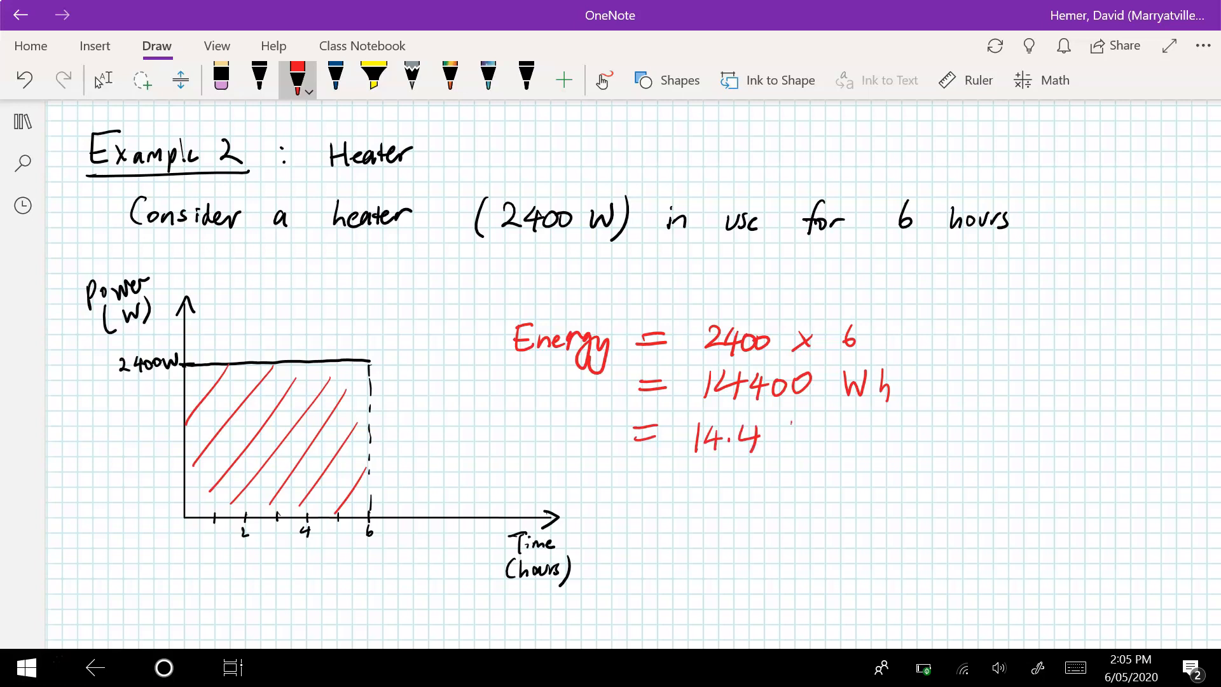
pyautogui.moveTo(794, 436); pyautogui.dragTo(822, 437)
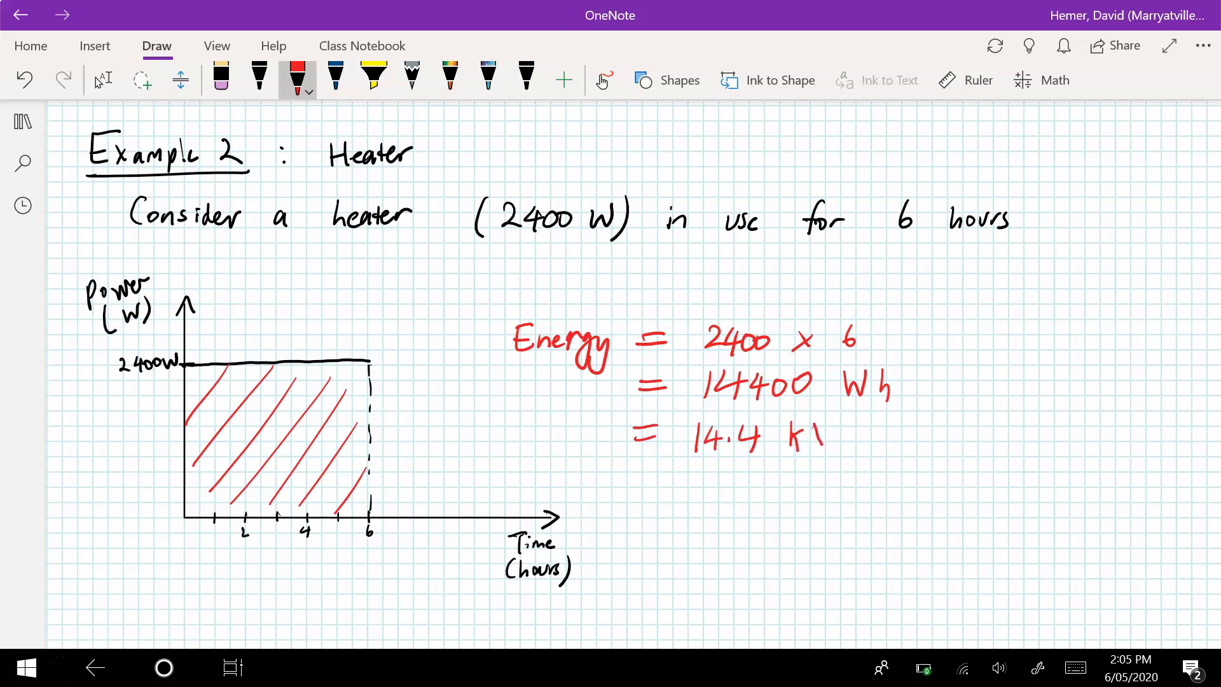